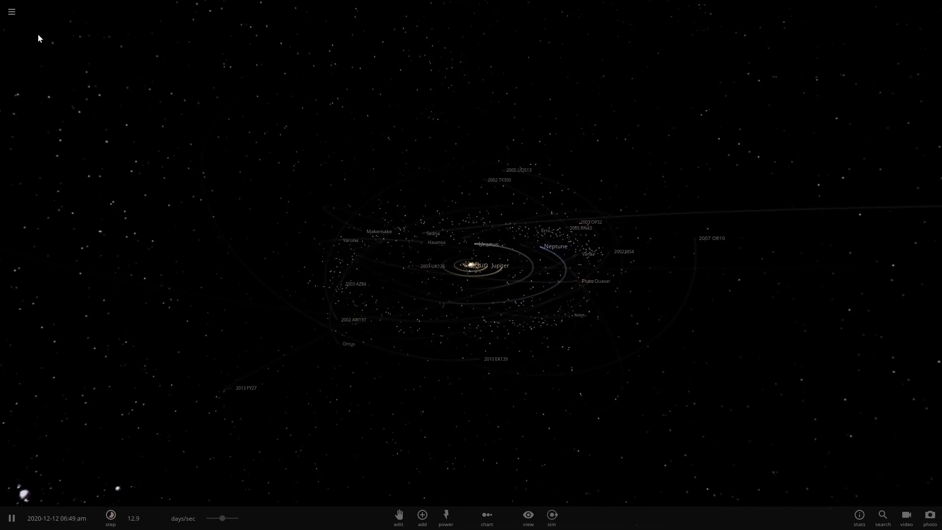
# Toggle the main menu over the Solar System view, leaving it open again
pyautogui.click(11, 11)
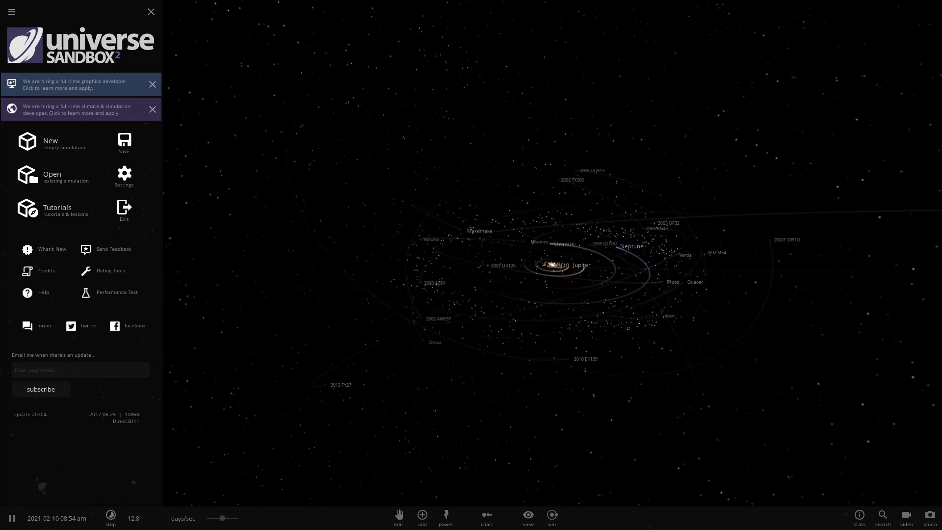
pyautogui.moveTo(50, 143)
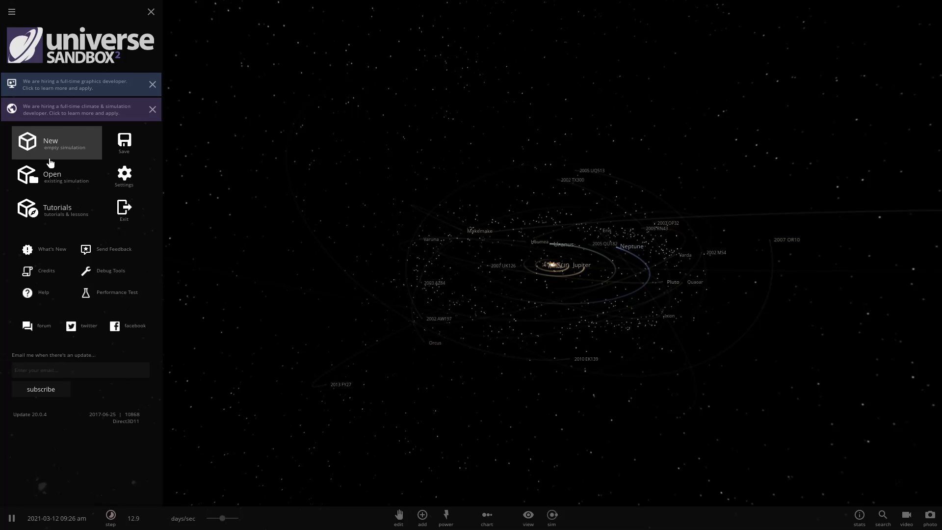
pyautogui.moveTo(56, 175)
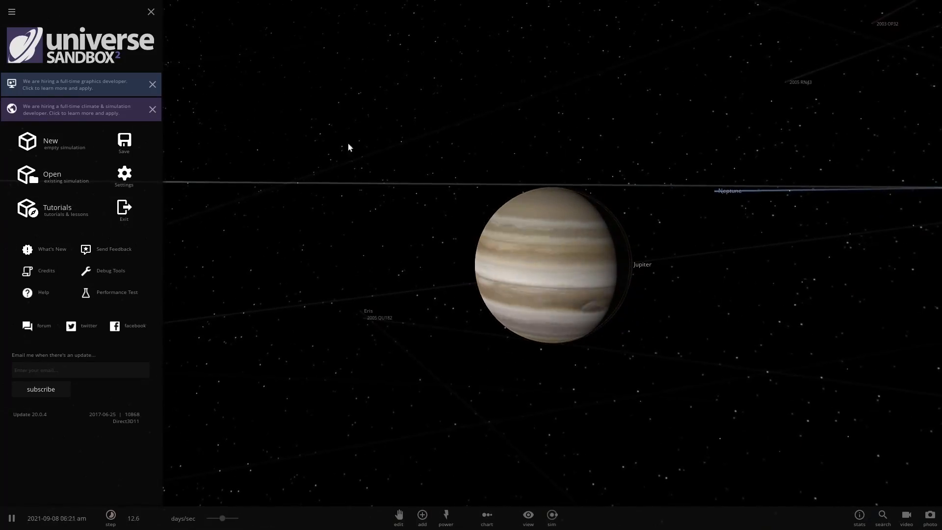
pyautogui.click(151, 12)
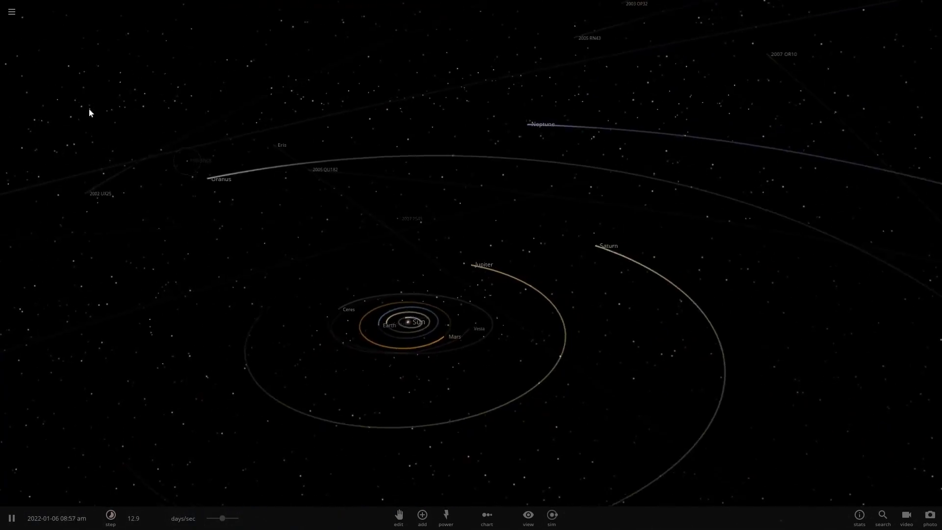
pyautogui.click(11, 11)
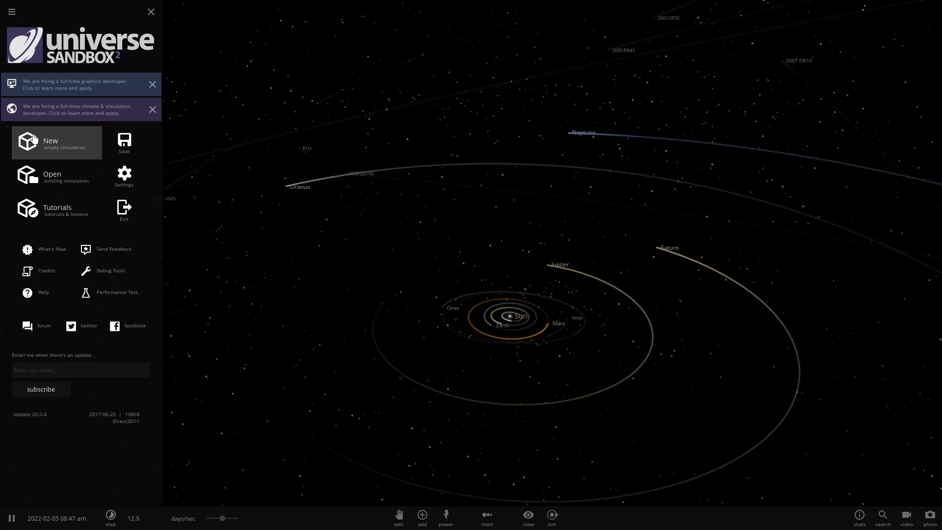
# Start a new empty simulation and peek at the Add catalogue
pyautogui.click(51, 142)
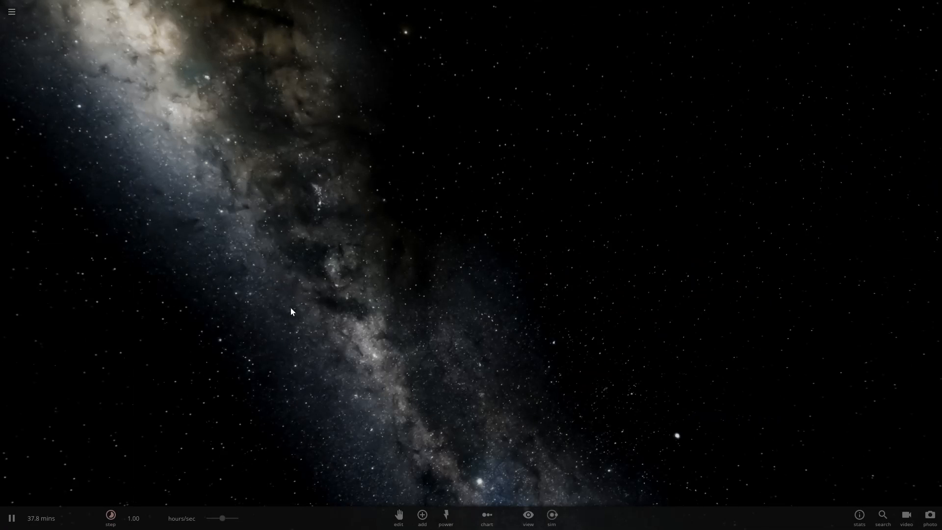
pyautogui.click(422, 515)
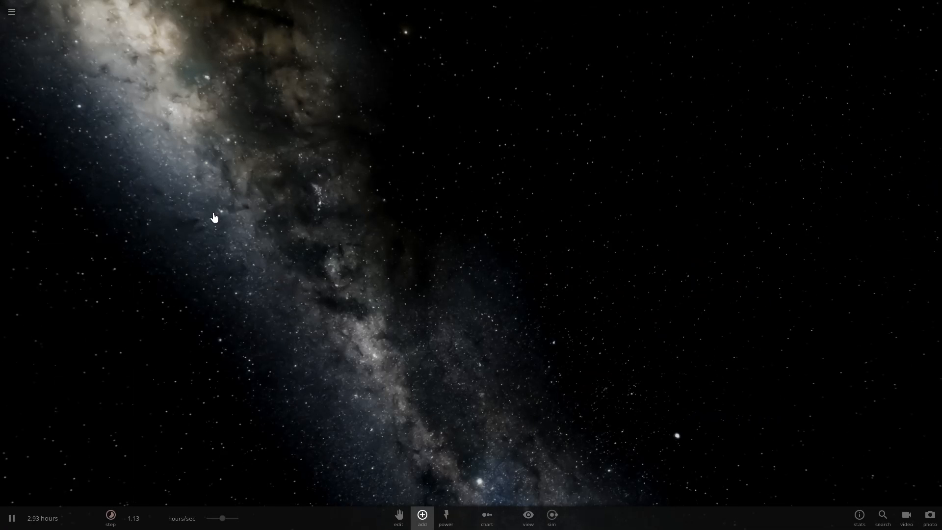
pyautogui.click(11, 11)
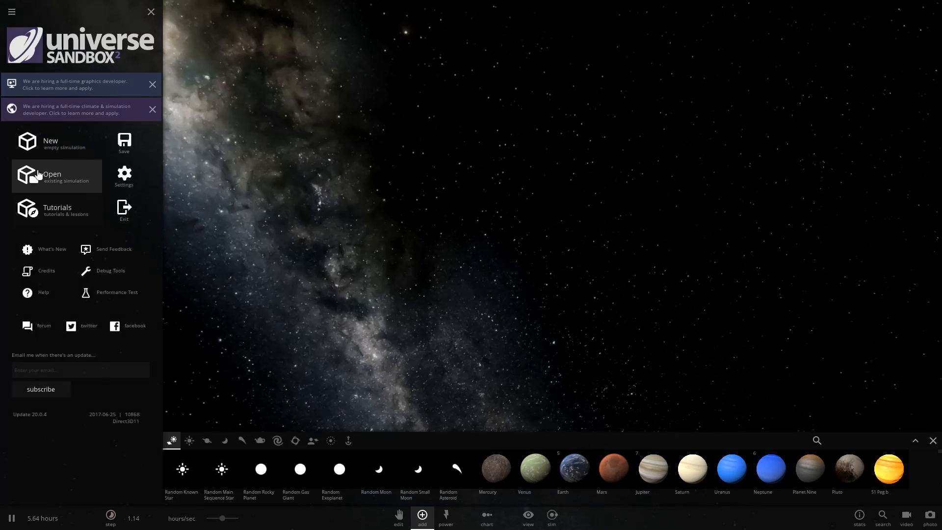
# Load the Solar System simulation from the existing simulations list
pyautogui.click(52, 176)
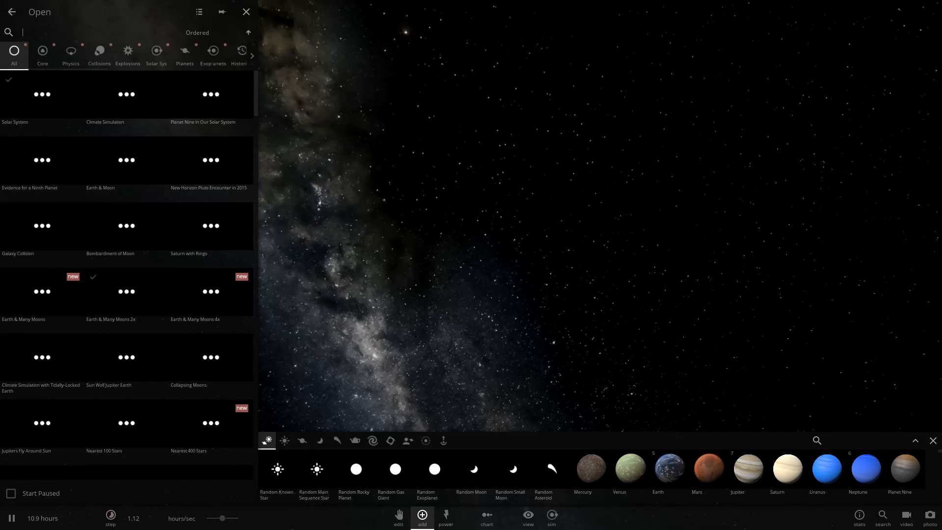
pyautogui.click(11, 11)
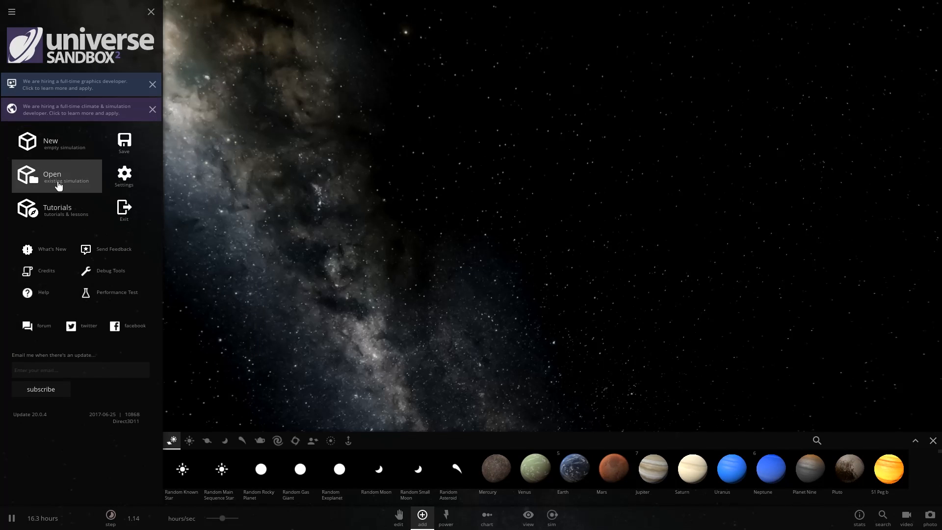
pyautogui.click(151, 12)
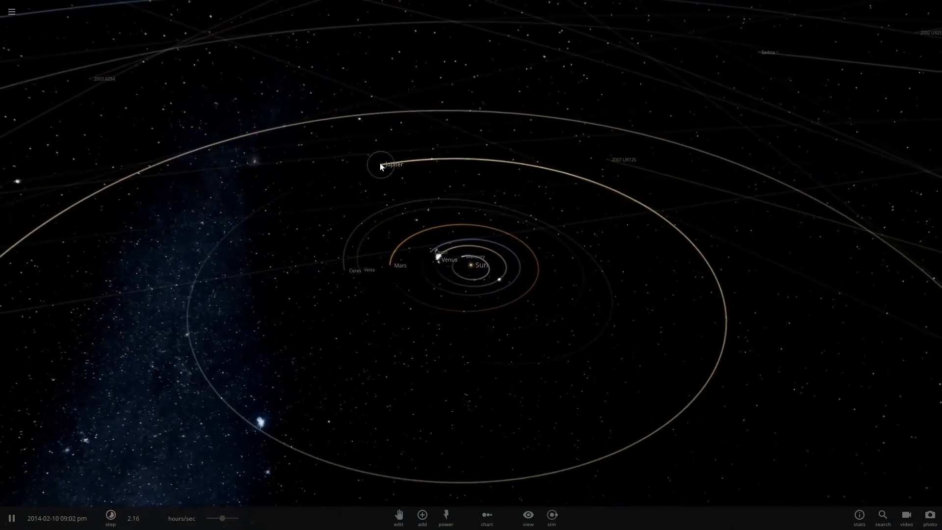
# Select Jupiter and inspect its Materials composition, returning to Basic values
pyautogui.click(381, 164)
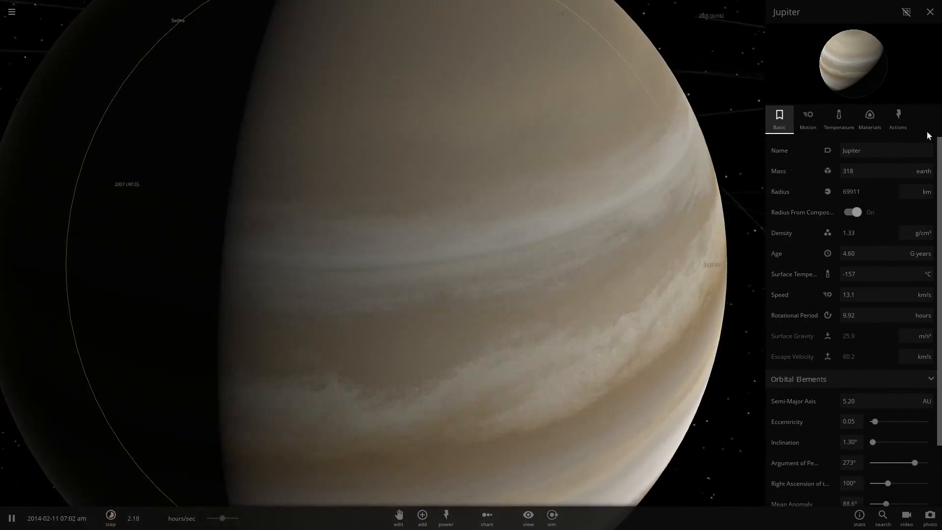
pyautogui.click(869, 119)
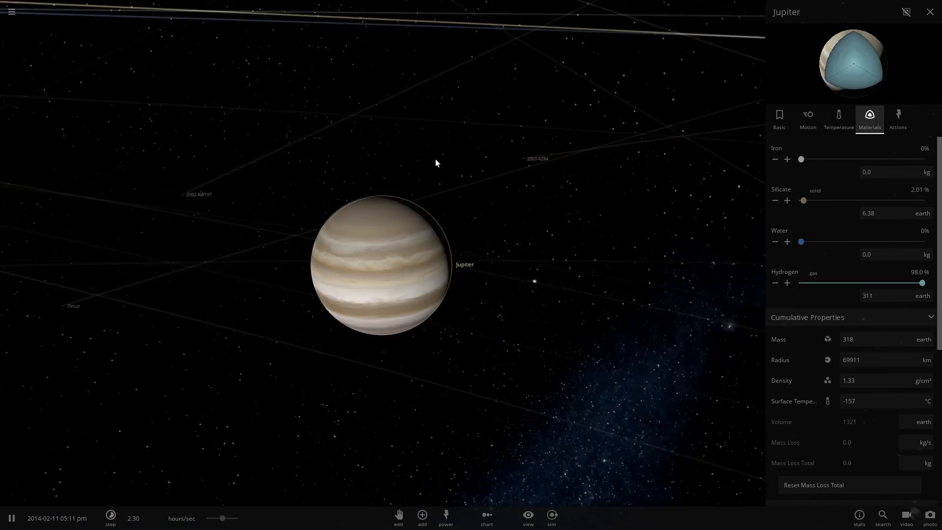
pyautogui.click(929, 12)
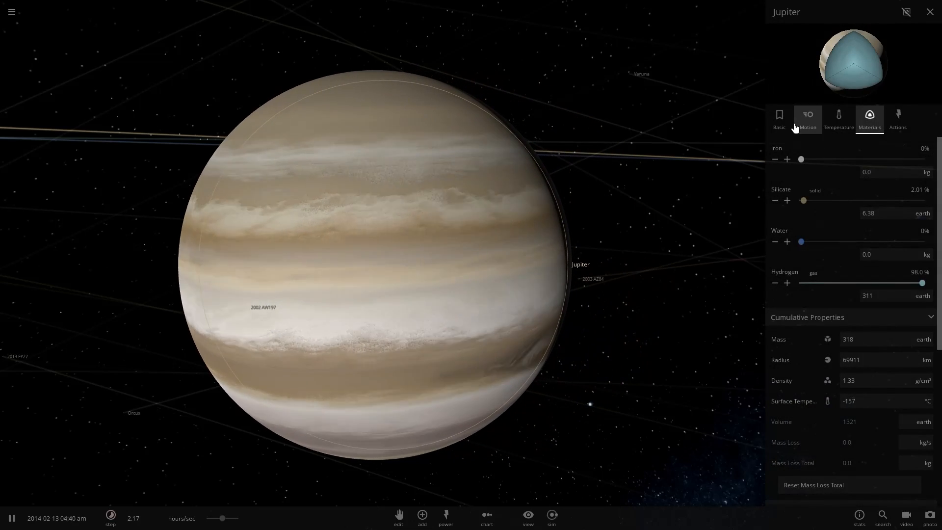
pyautogui.click(779, 119)
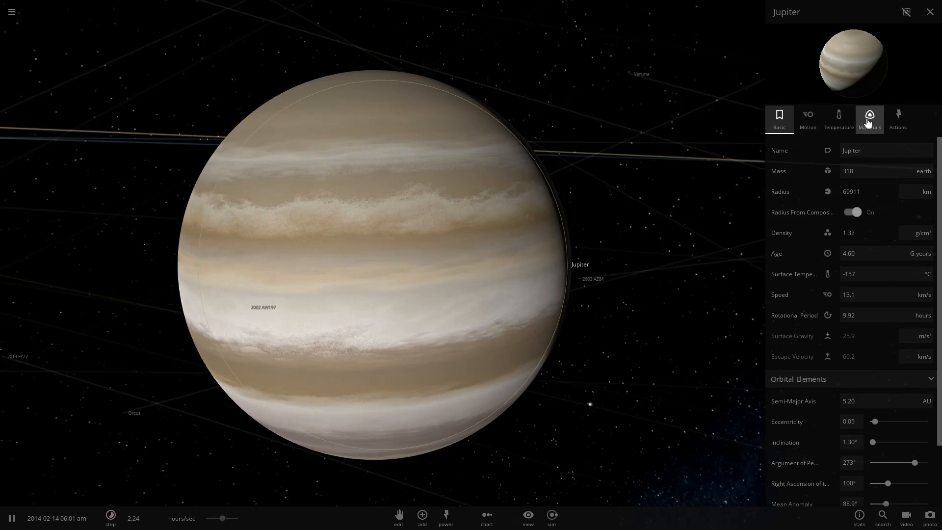
# Review Jupiter's composition again and scroll its Basic properties (318 earth masses, −157 °C)
pyautogui.click(869, 119)
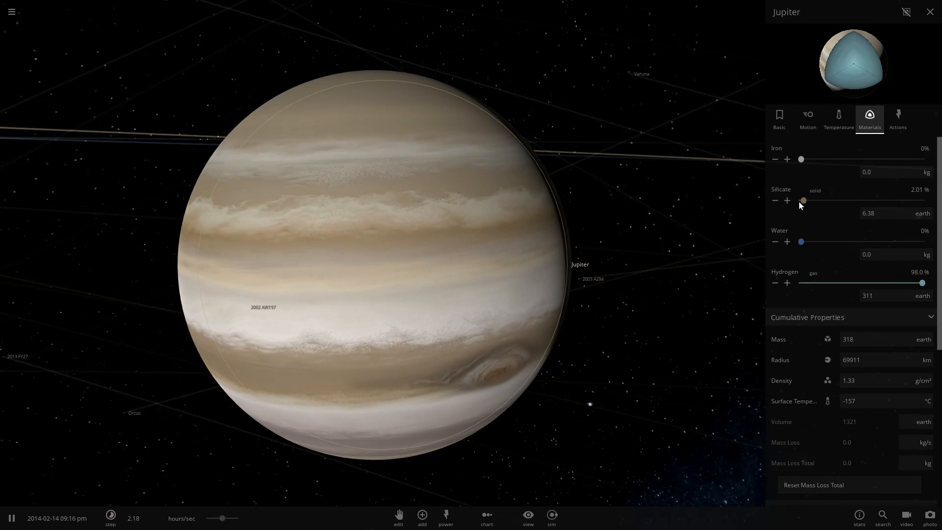
pyautogui.click(778, 119)
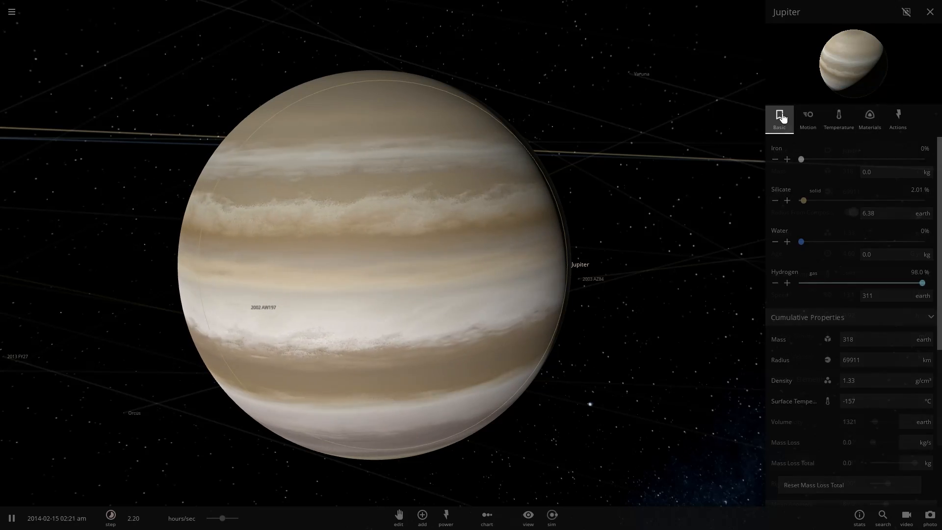
pyautogui.click(778, 117)
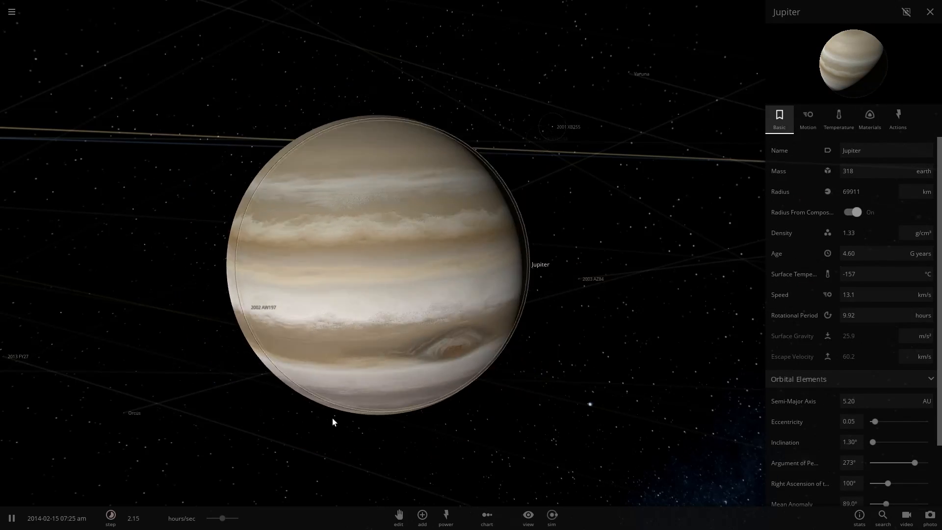
pyautogui.scroll(-3)
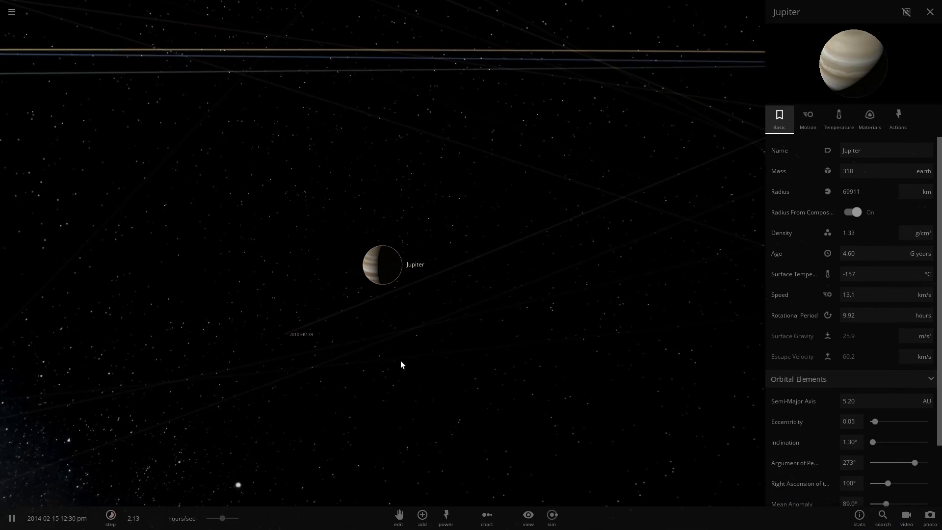
# Pick Planet Nine from the Planets catalogue with Still placement mode
pyautogui.click(422, 515)
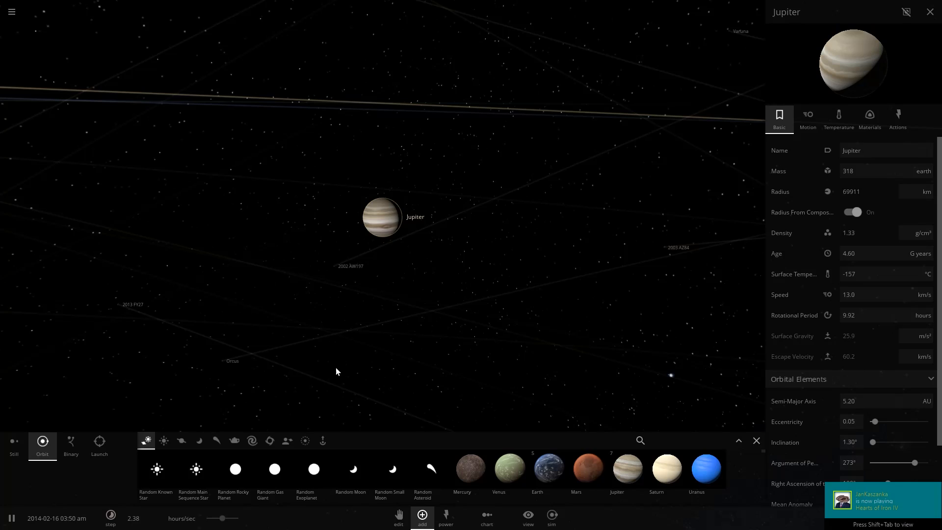
pyautogui.click(216, 441)
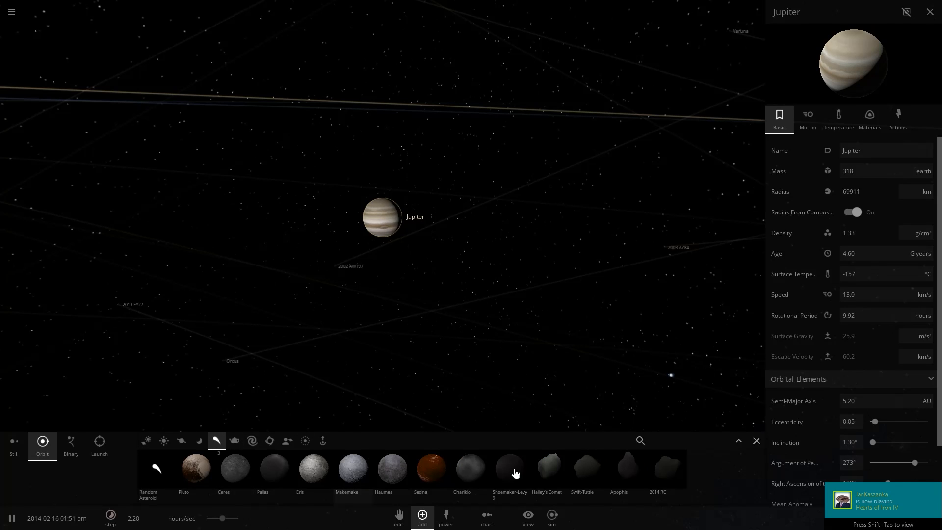
pyautogui.moveTo(194, 467)
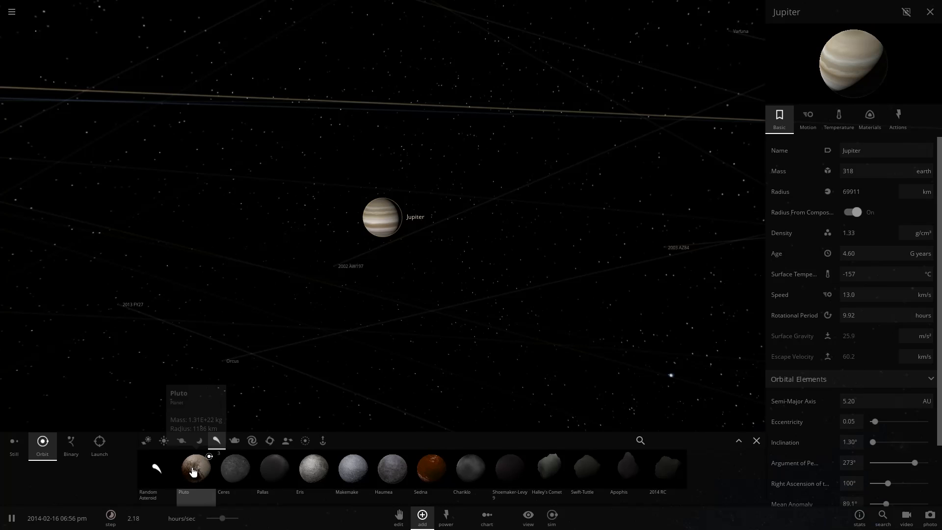
pyautogui.moveTo(235, 467)
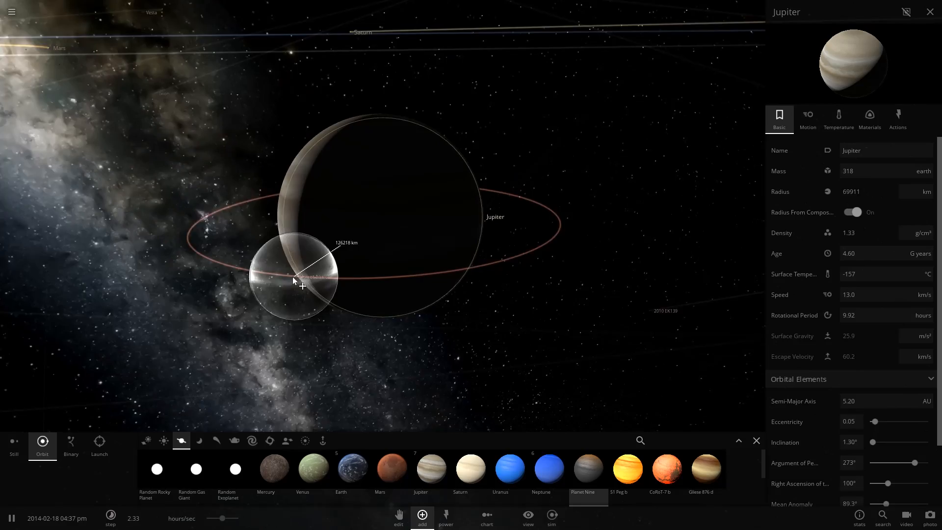
pyautogui.click(13, 446)
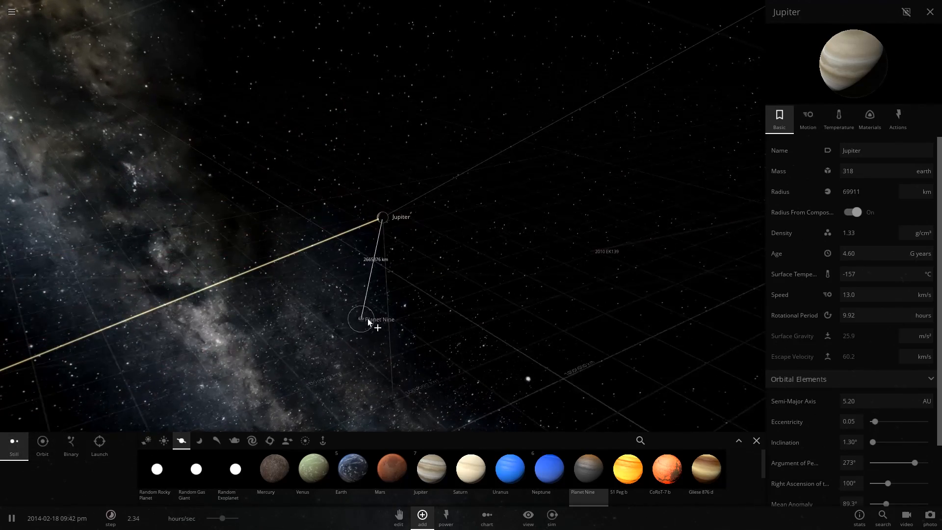
# Place Planet Nine near Jupiter and try a rotational period of -2
pyautogui.click(98, 444)
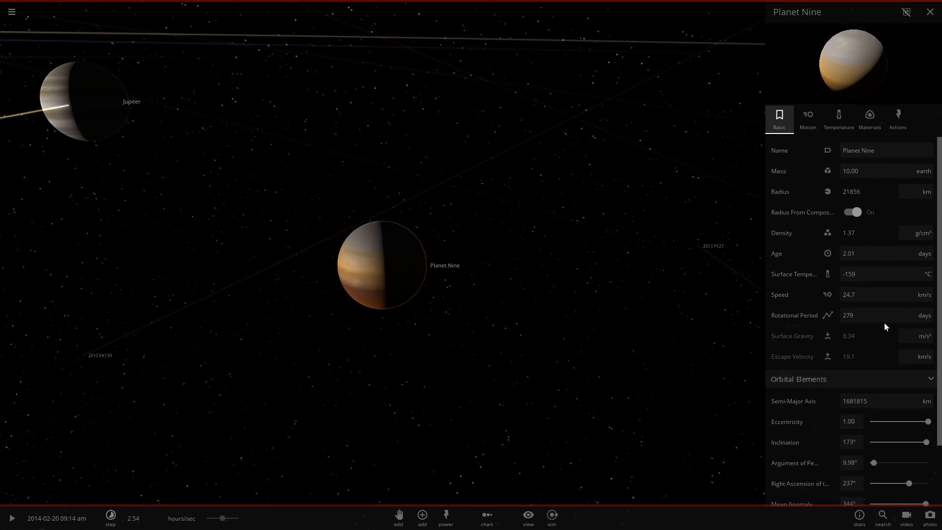
pyautogui.click(869, 315)
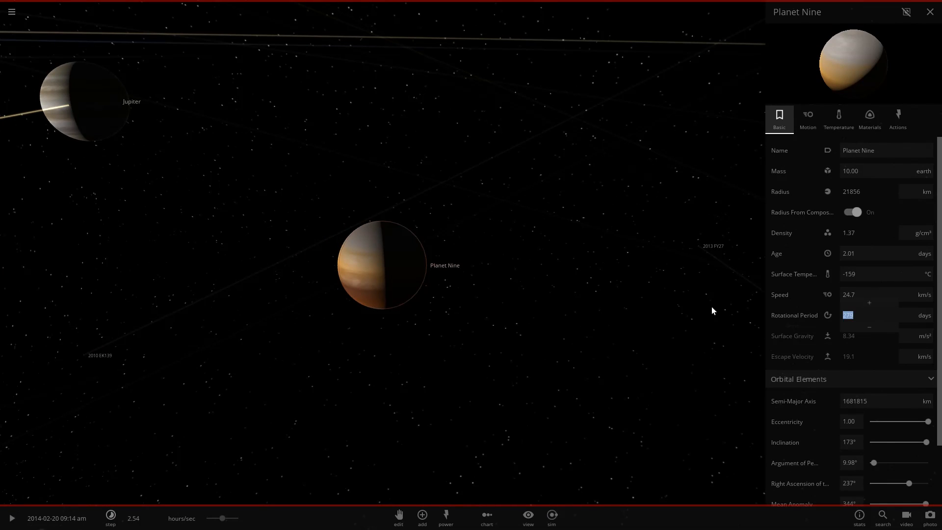
pyautogui.moveTo(840, 294)
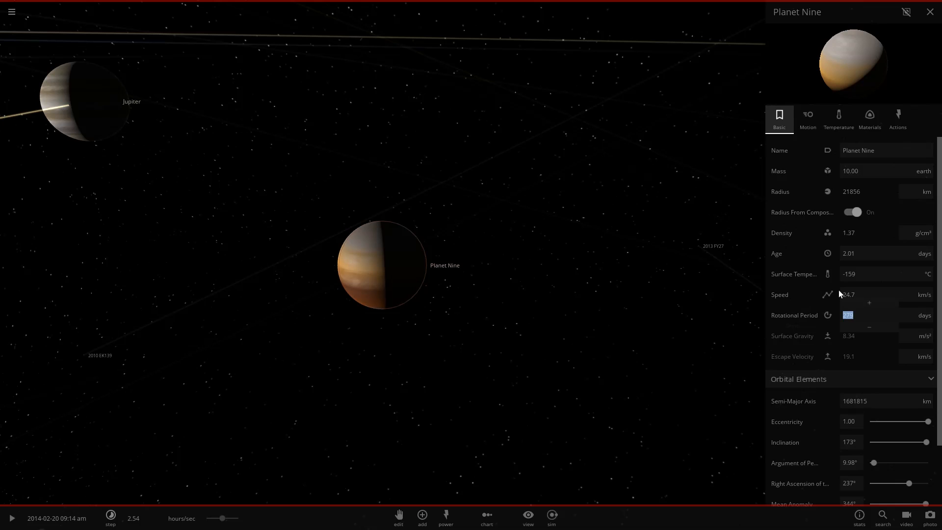
pyautogui.write('-2')
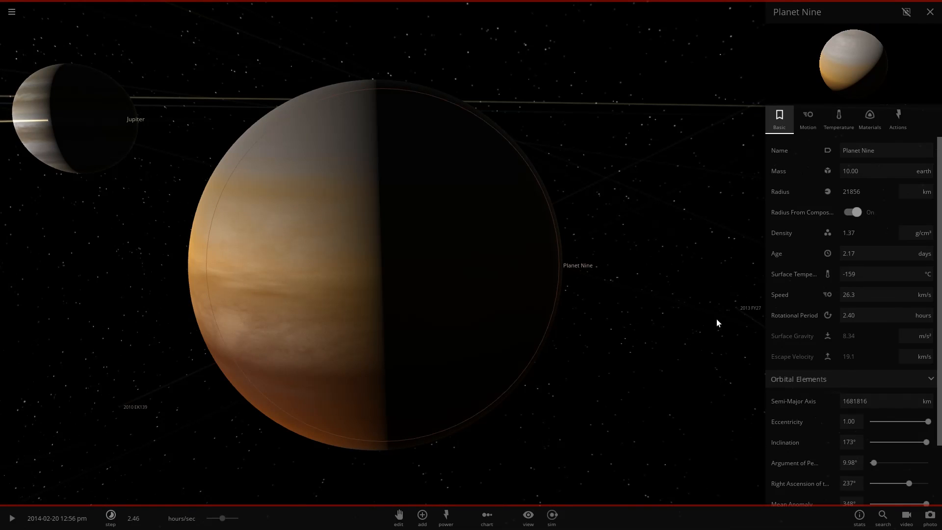
pyautogui.moveTo(889, 347)
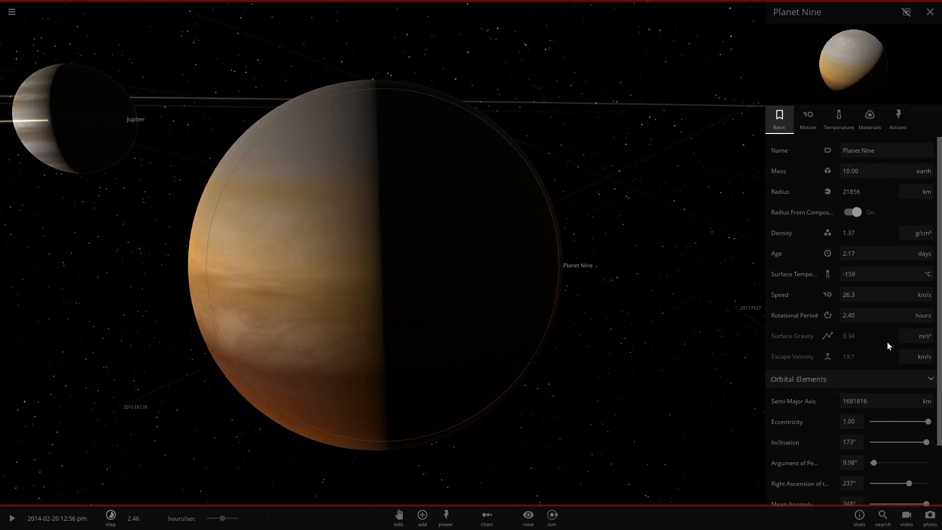
# Set Planet Nine's rotational period to 36 seconds and close its details
pyautogui.click(866, 315)
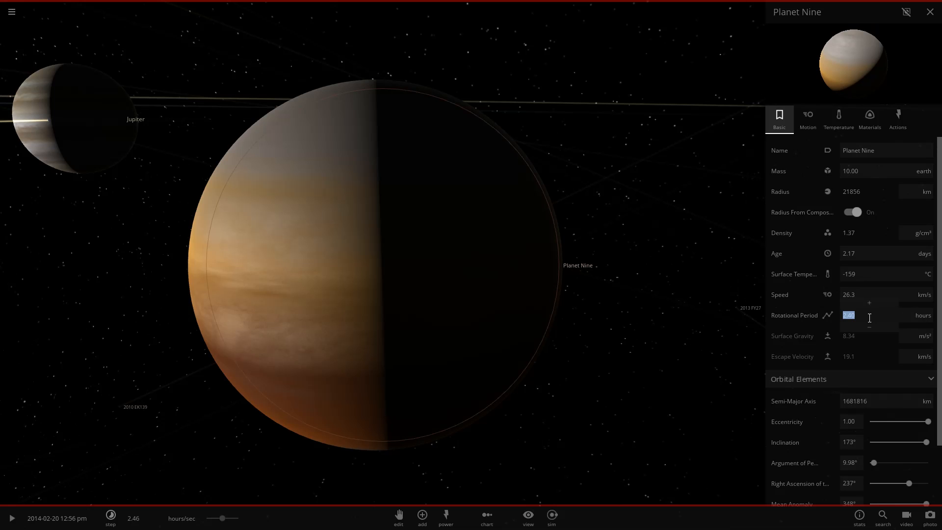
pyautogui.write('36.0')
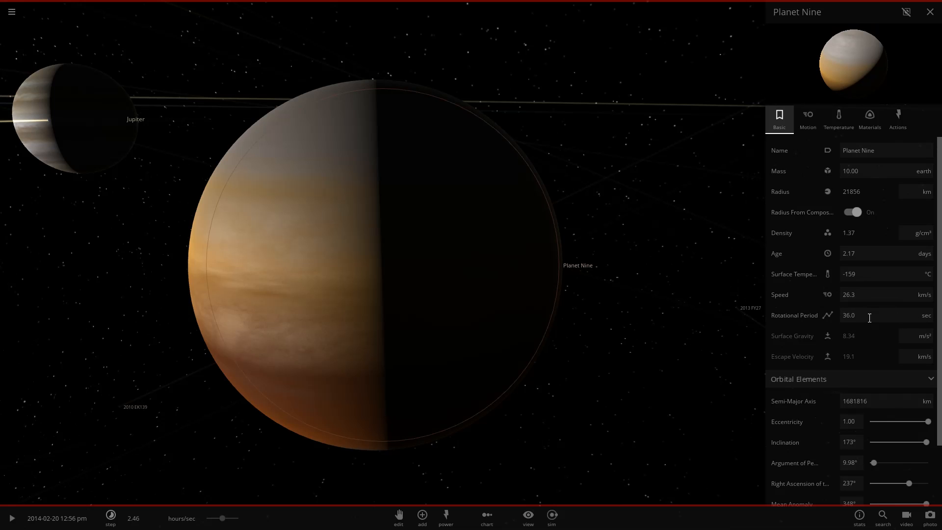
pyautogui.scroll(-3)
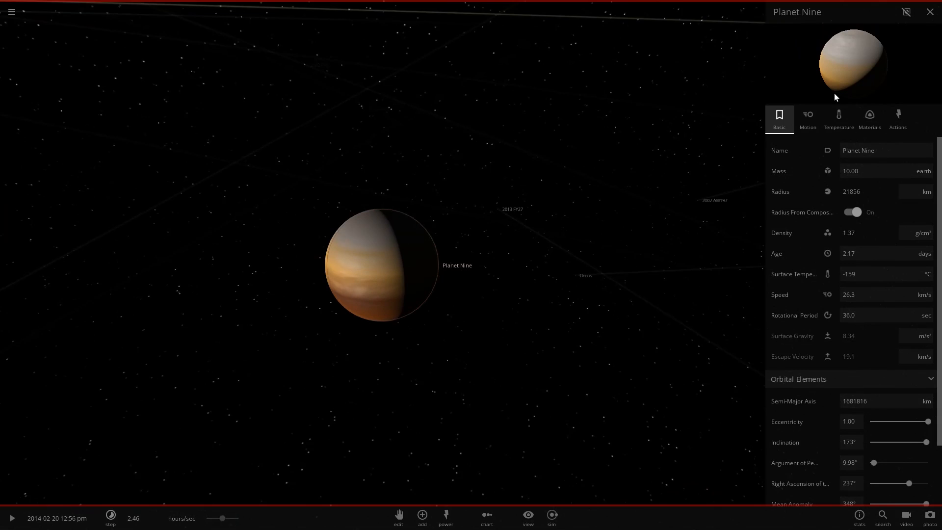
pyautogui.click(808, 119)
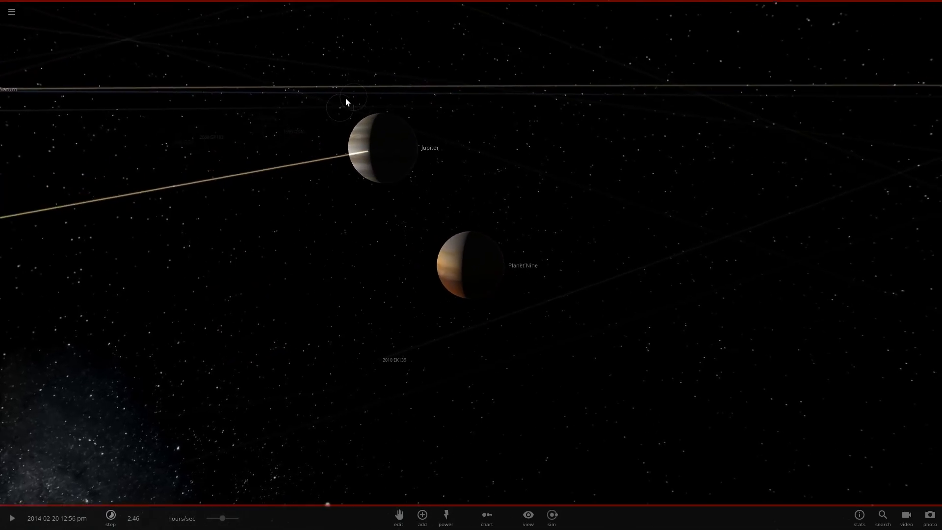
# Select Jupiter and grow it to 235 Earth masses, glowing at 1191 °C on a 7.82 AU orbit
pyautogui.click(11, 517)
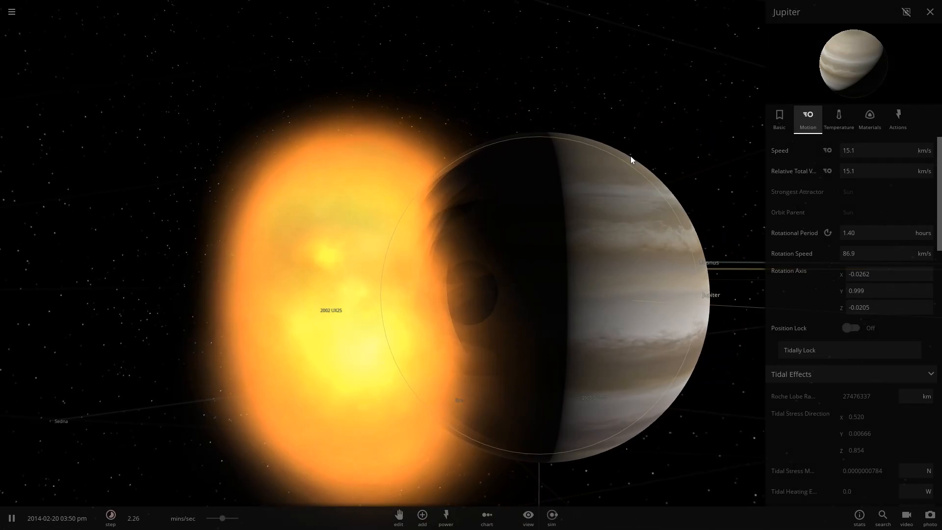
pyautogui.click(778, 119)
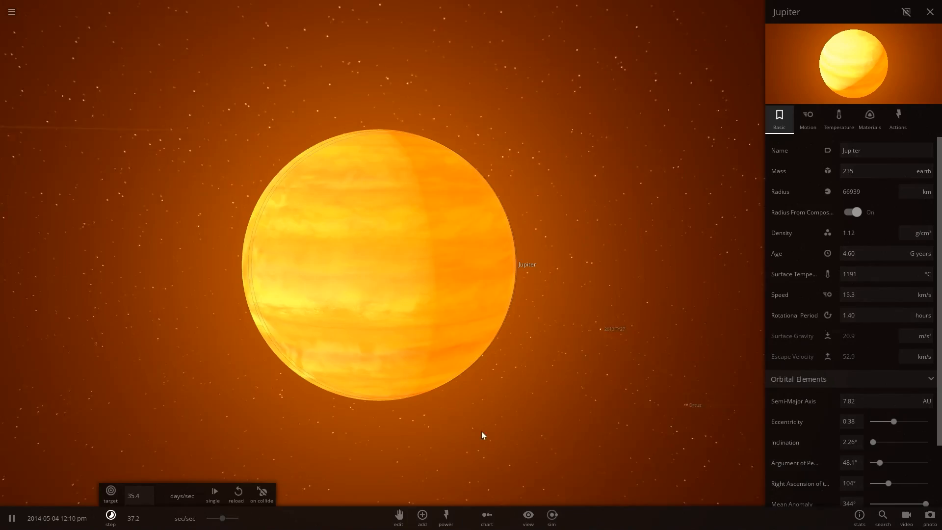
# Raise Jupiter's surface temperature to about 19056 °C and watch it shed a plume
pyautogui.scroll(-3)
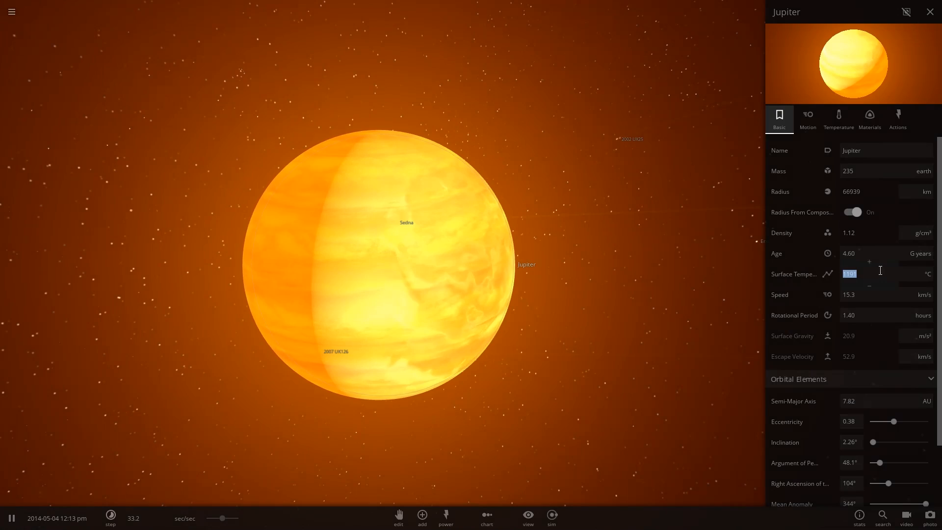
pyautogui.click(869, 261)
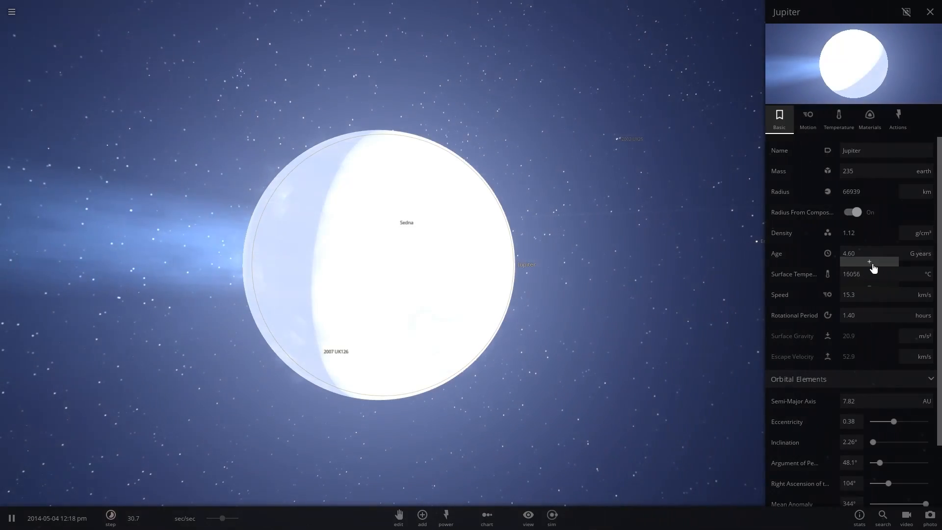
pyautogui.click(931, 11)
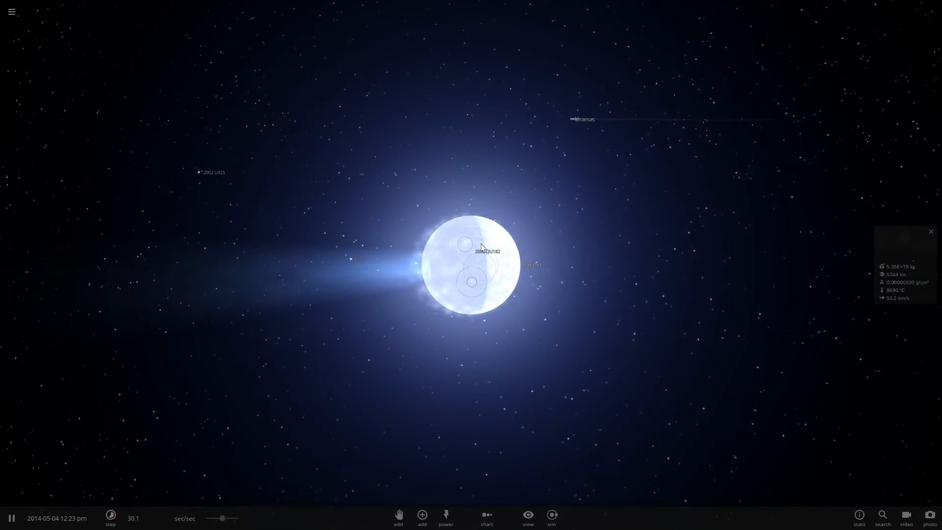
pyautogui.click(11, 516)
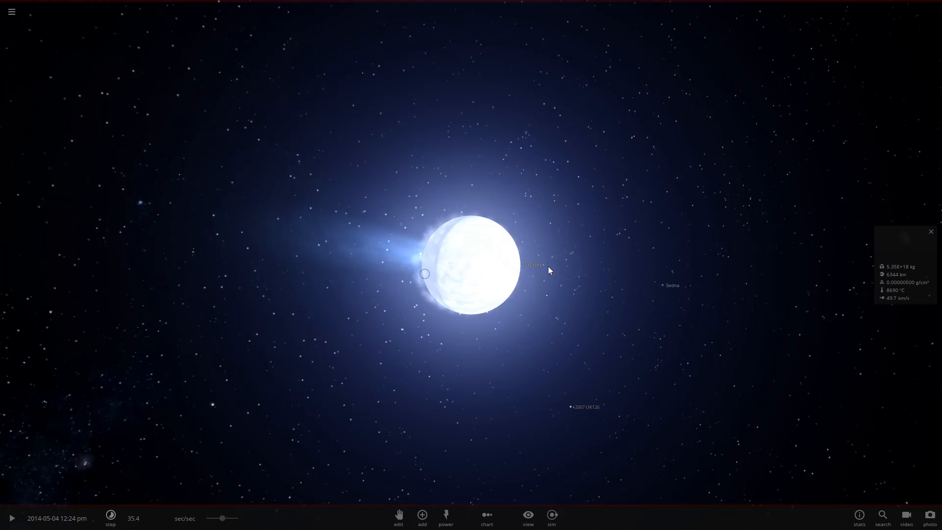
pyautogui.click(11, 518)
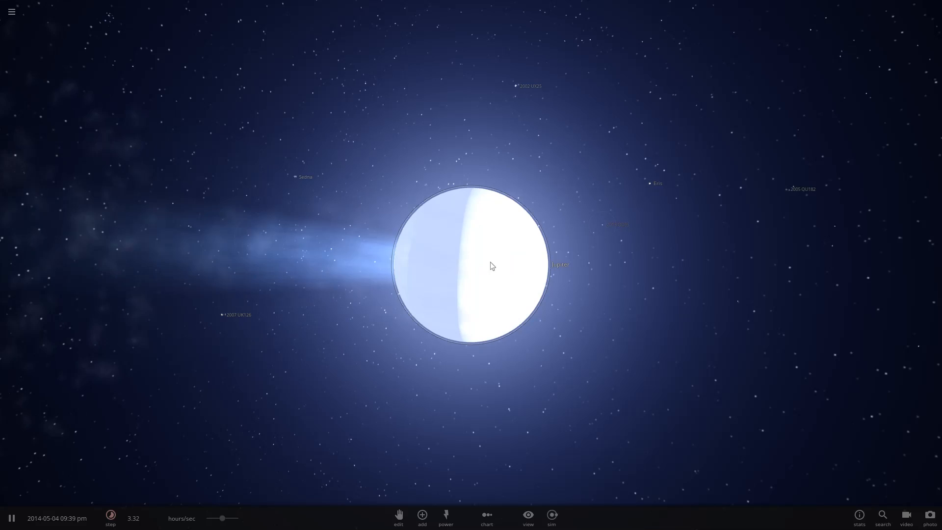
# Lower Jupiter's surface temperature to 100 °C
pyautogui.click(492, 266)
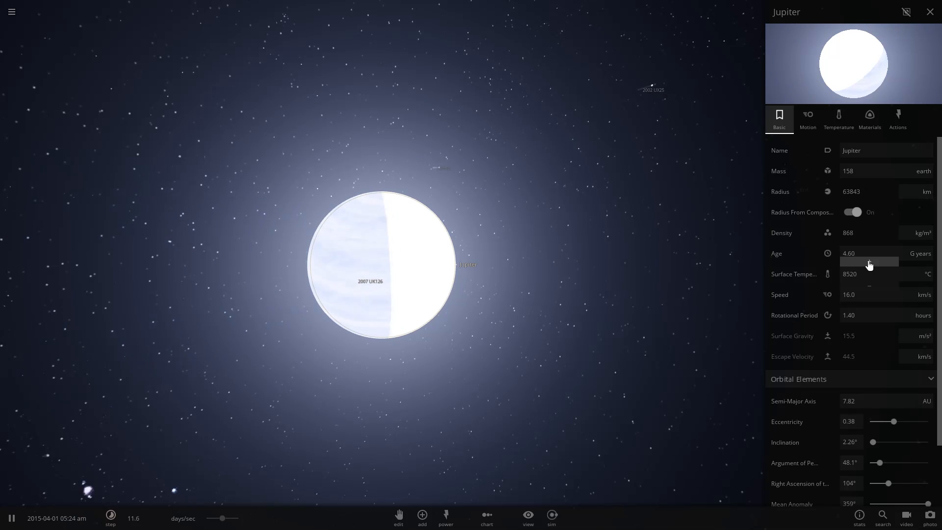
pyautogui.click(869, 274)
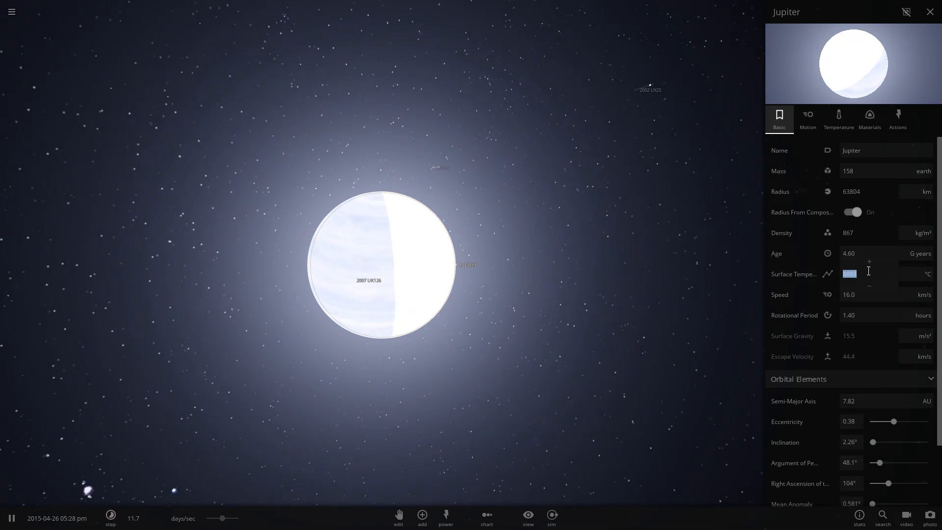
pyautogui.write('100')
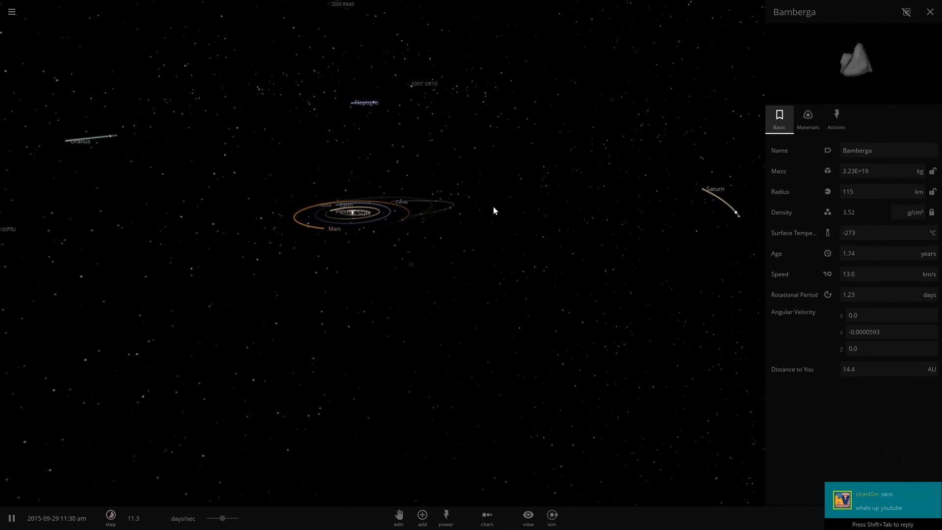
# Reload the original Solar System simulation from the menu
pyautogui.click(930, 11)
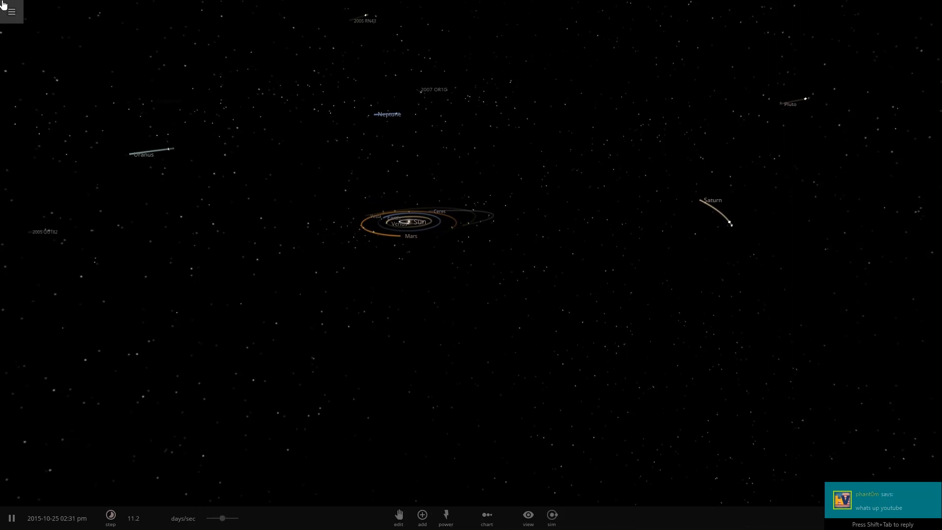
pyautogui.click(11, 11)
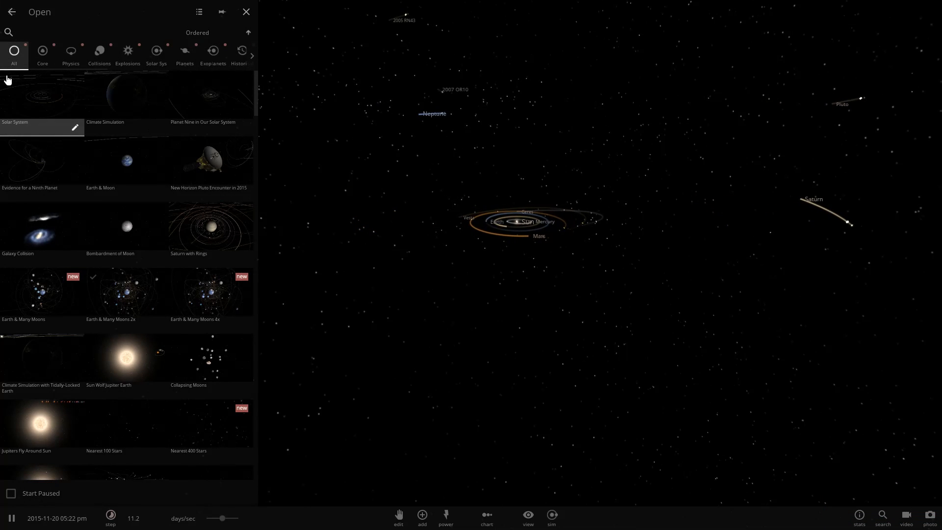
pyautogui.click(245, 12)
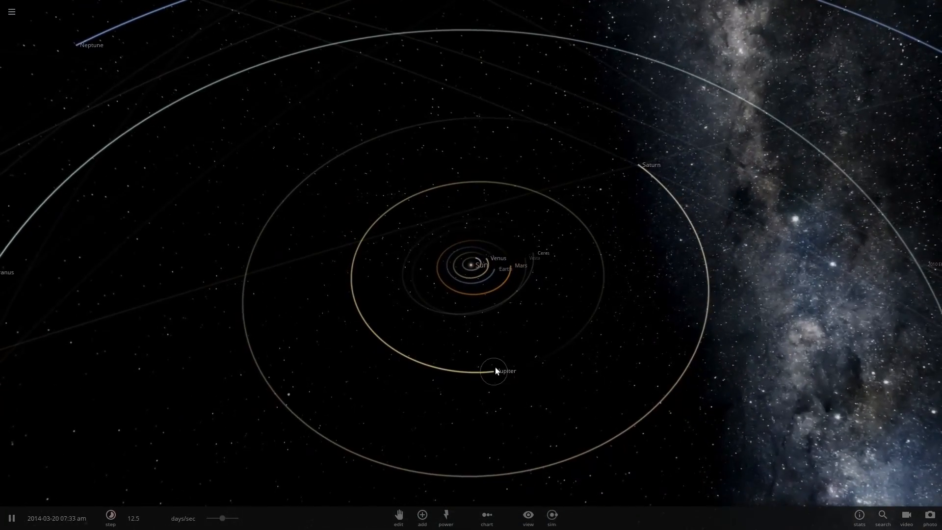
# Make Jupiter a 3-Earth-mass body of 100% silicate, radius 9124 km
pyautogui.click(493, 371)
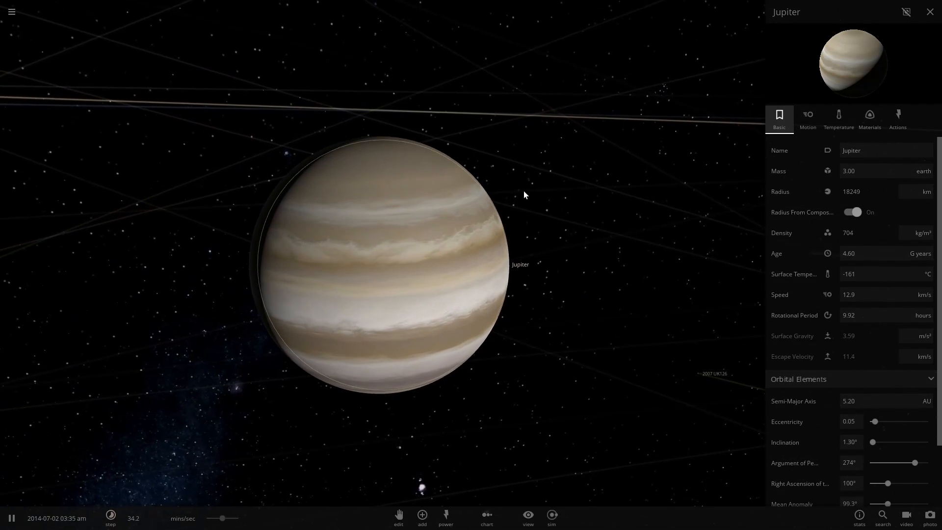
pyautogui.click(869, 119)
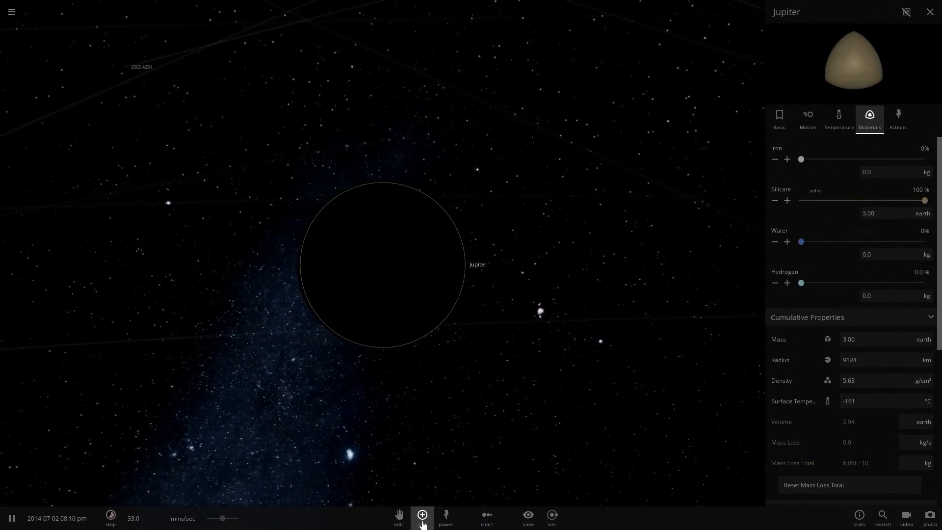
# Pick Europa from the Moons catalogue in Launch mode, aimed near the rocky Jupiter at 10 km/s
pyautogui.click(422, 517)
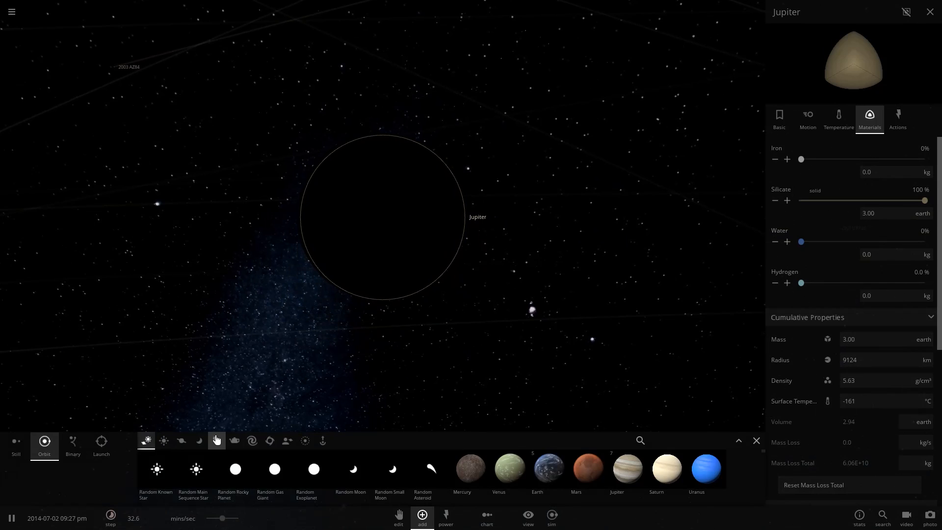
pyautogui.click(199, 441)
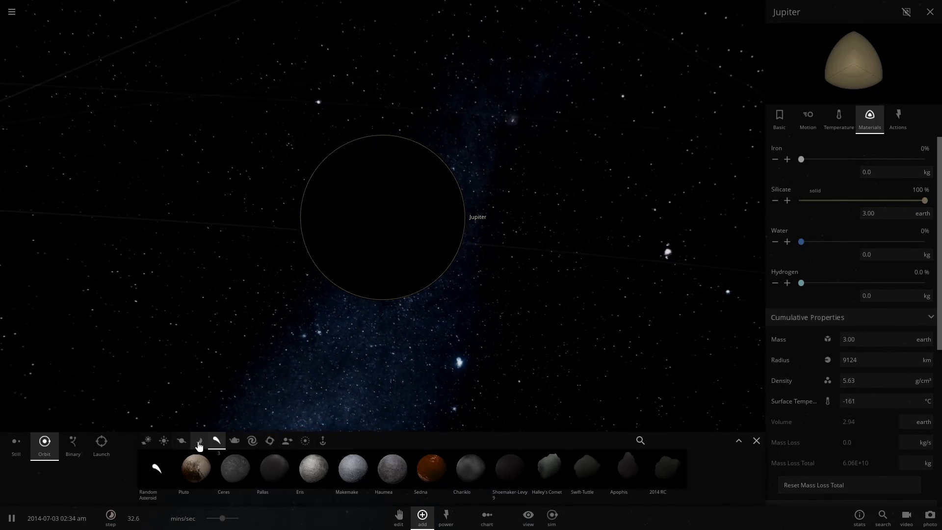
pyautogui.click(199, 441)
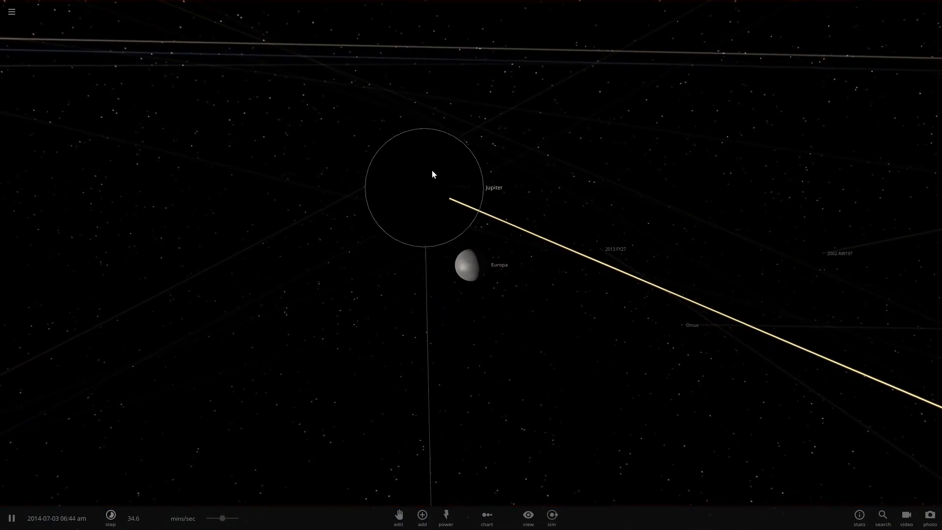
pyautogui.click(470, 264)
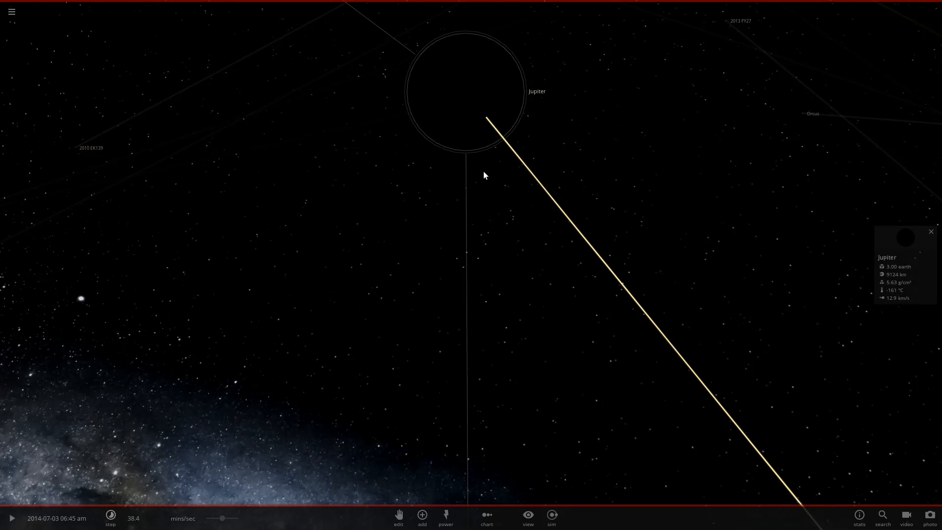
pyautogui.click(422, 517)
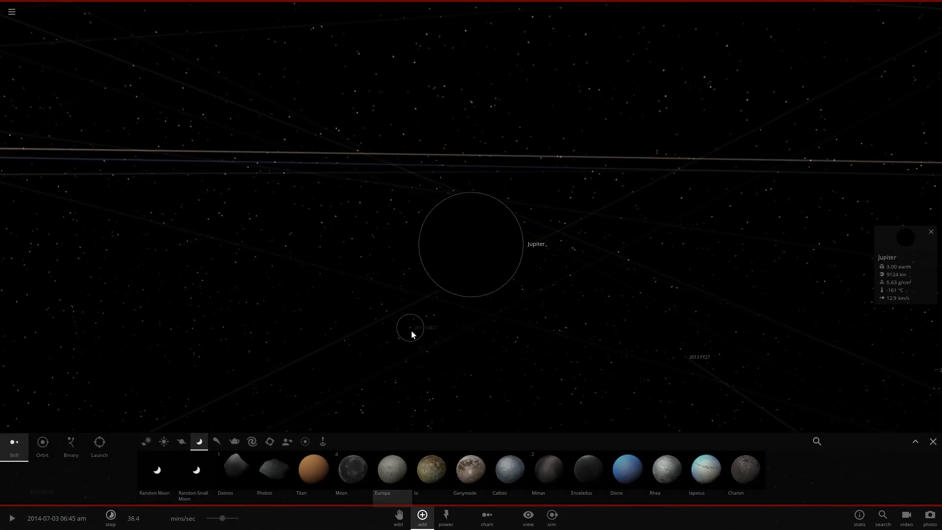
pyautogui.click(98, 443)
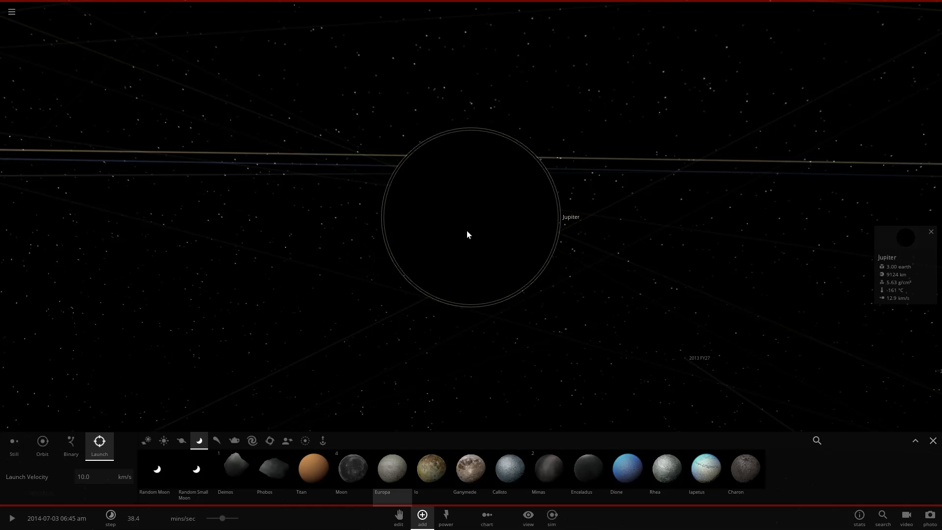
pyautogui.moveTo(461, 318)
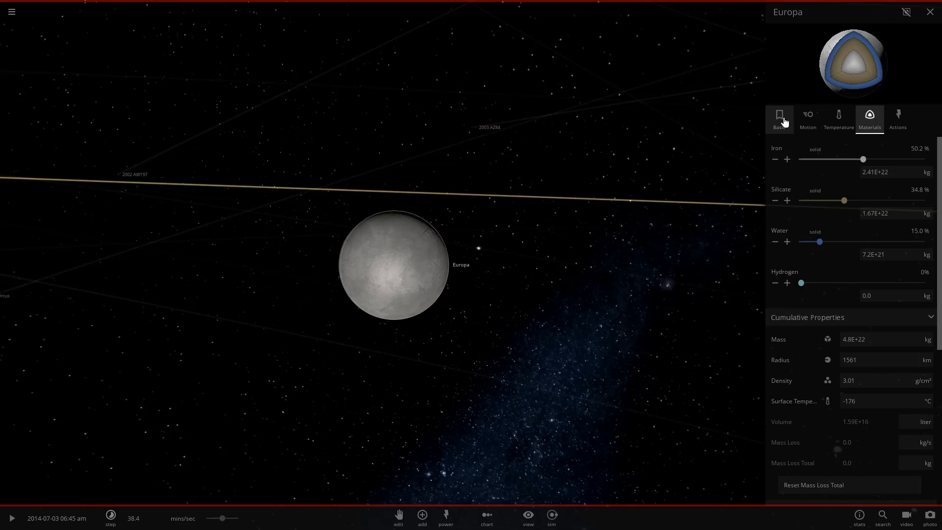
# Launch Europa into Jupiter at 10 km/s, leaving it 9,171 km across at −91.6 °C
pyautogui.click(807, 118)
pyautogui.write('10')
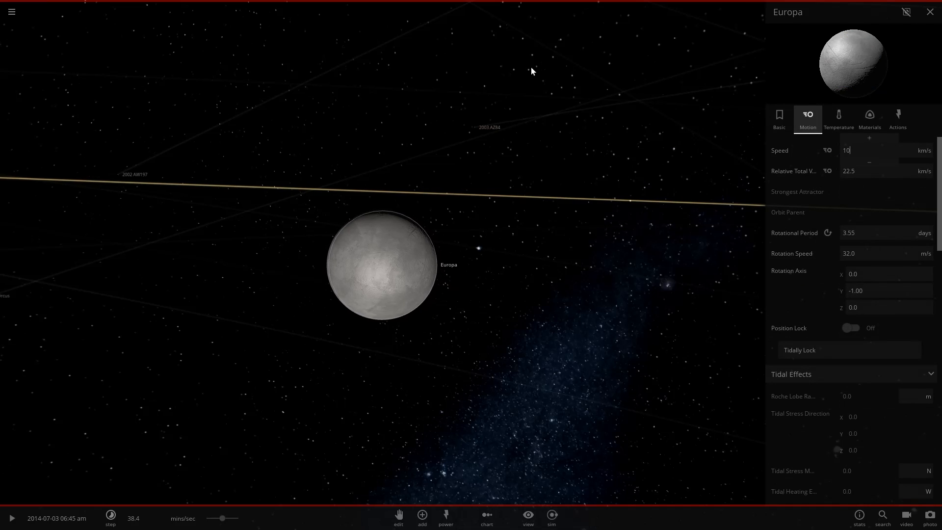
pyautogui.click(930, 11)
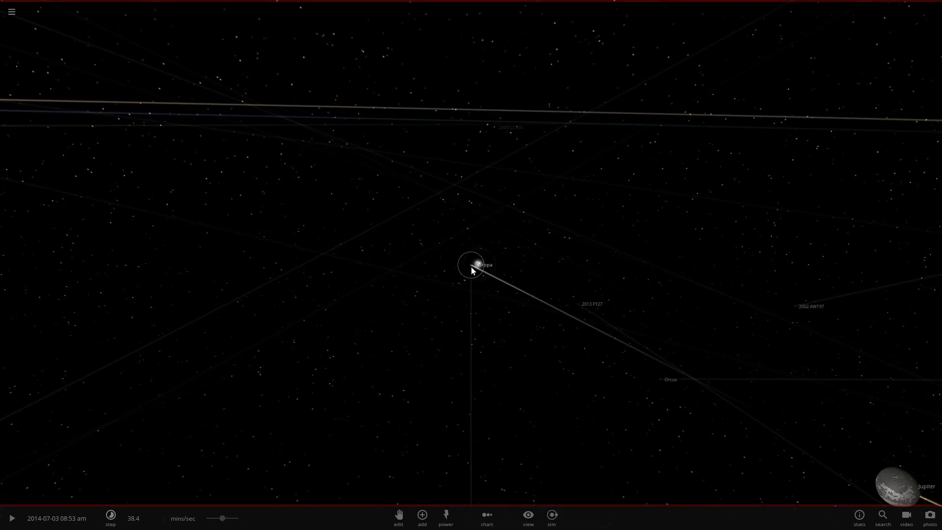
pyautogui.click(10, 517)
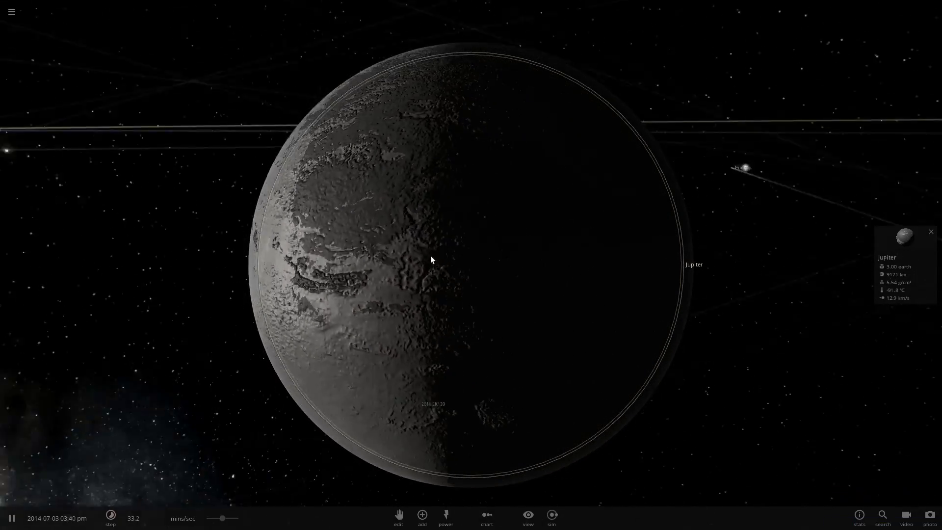
# Check Jupiter's trace water in Materials, then view its Temperature settings (albedo 0.34, zero pressure)
pyautogui.scroll(-3)
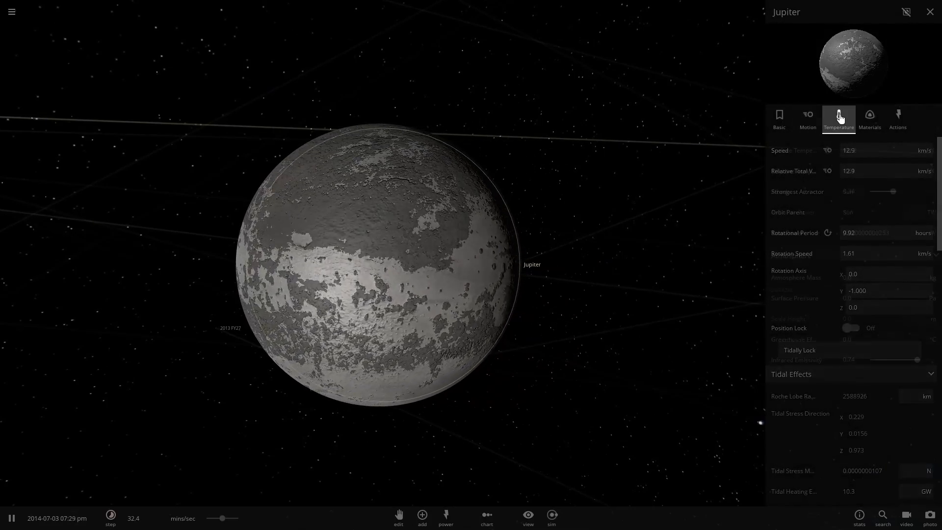
pyautogui.click(869, 119)
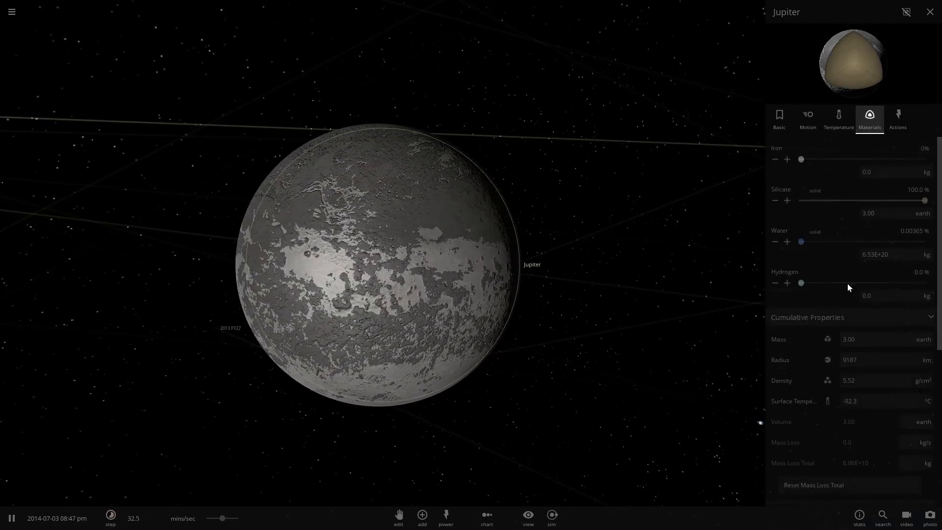
pyautogui.click(839, 118)
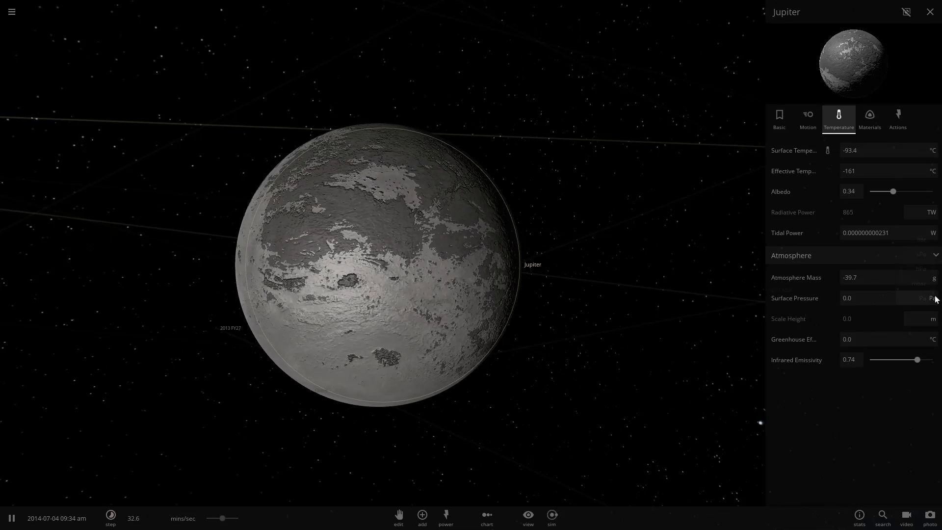
# Show Jupiter's surface pressure in atm and begin editing it toward about 10 atm
pyautogui.click(930, 297)
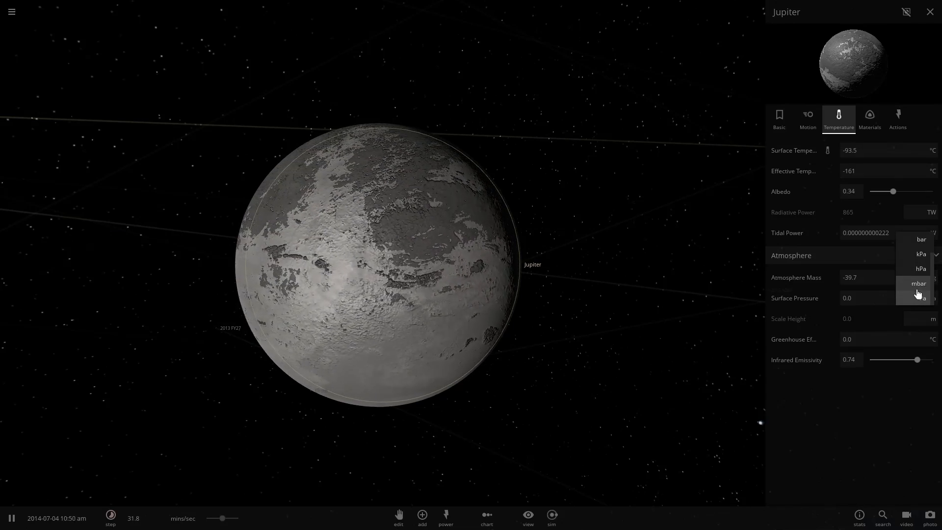
pyautogui.click(919, 299)
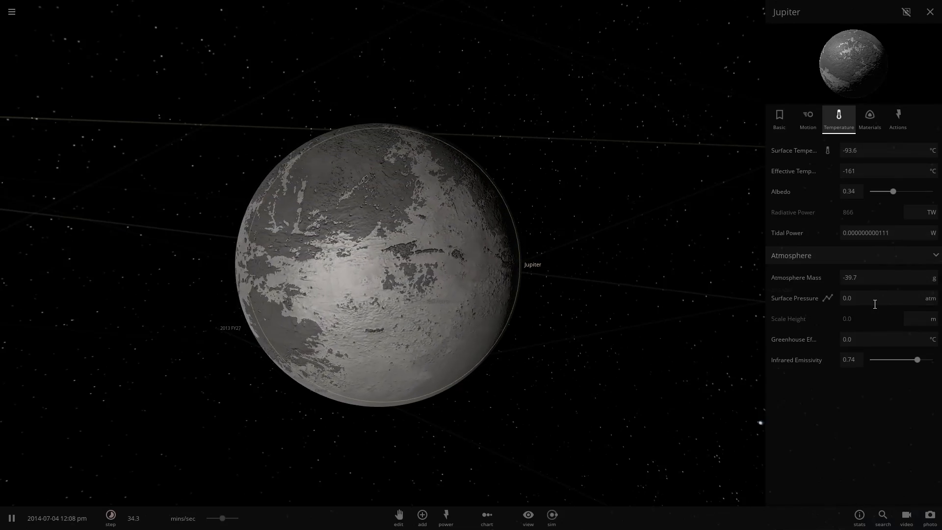
pyautogui.click(869, 298)
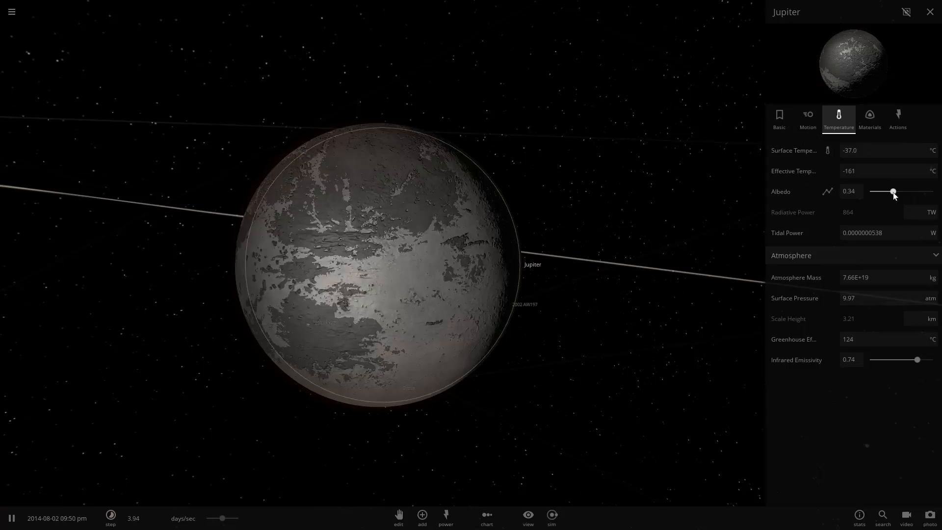
# Lower Jupiter's albedo so its rocky surface warms to −11.7 °C
pyautogui.moveTo(893, 192); pyautogui.dragTo(871, 191)
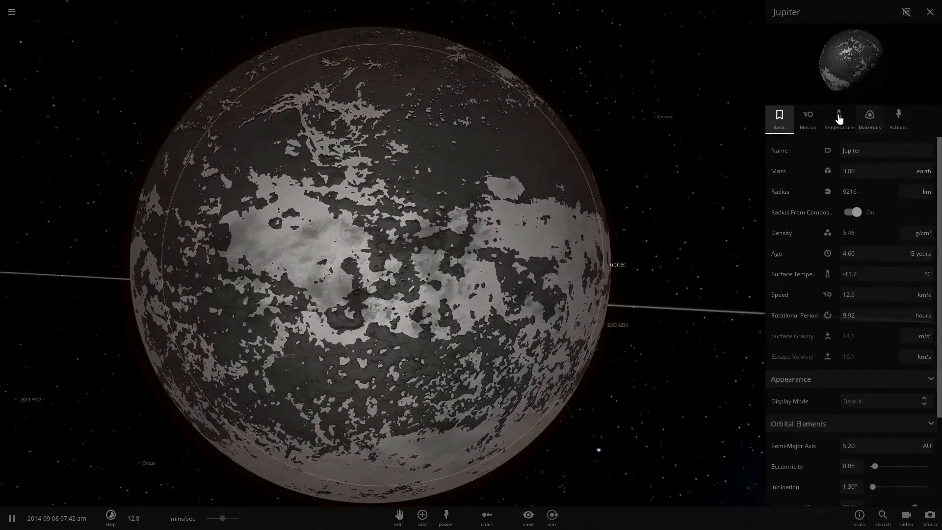
# Add water to Jupiter's materials and raise its atmosphere to 15 atm, surface reaching 10.5 °C
pyautogui.click(808, 119)
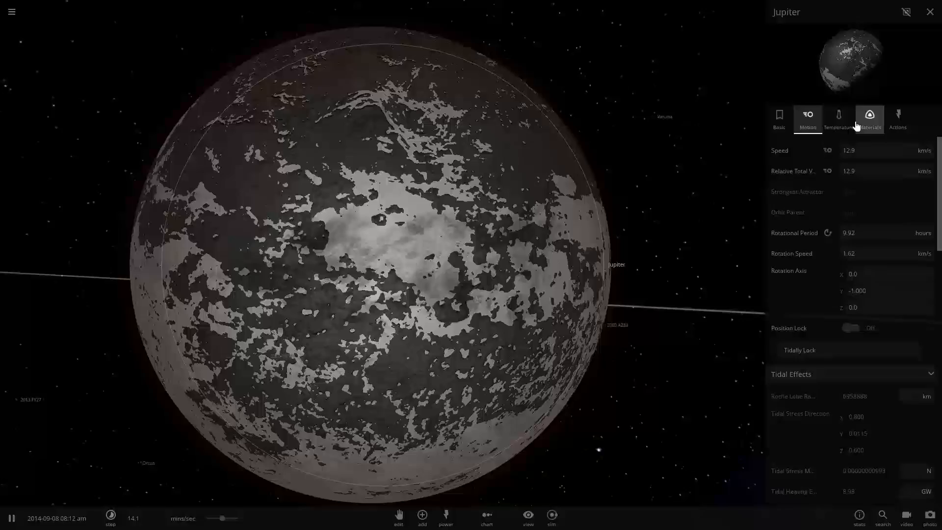
pyautogui.click(838, 117)
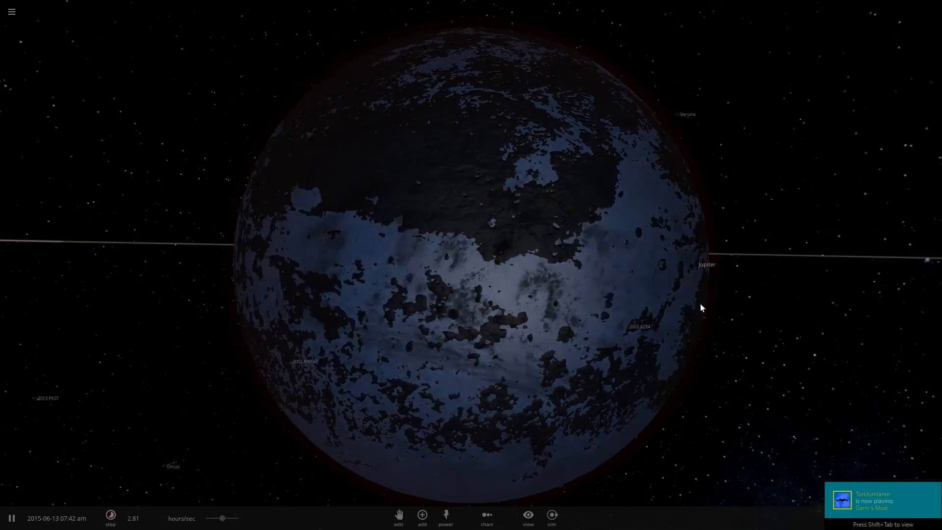
pyautogui.click(707, 264)
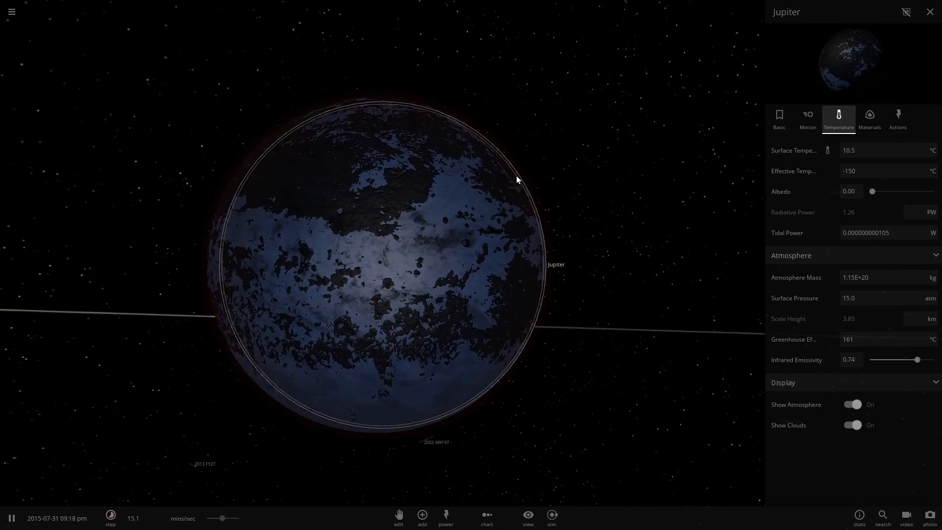
# Edit Jupiter's surface pressure value and unit, then check its 92.7% Earth similarity and 4.92% life likelihood
pyautogui.scroll(-3)
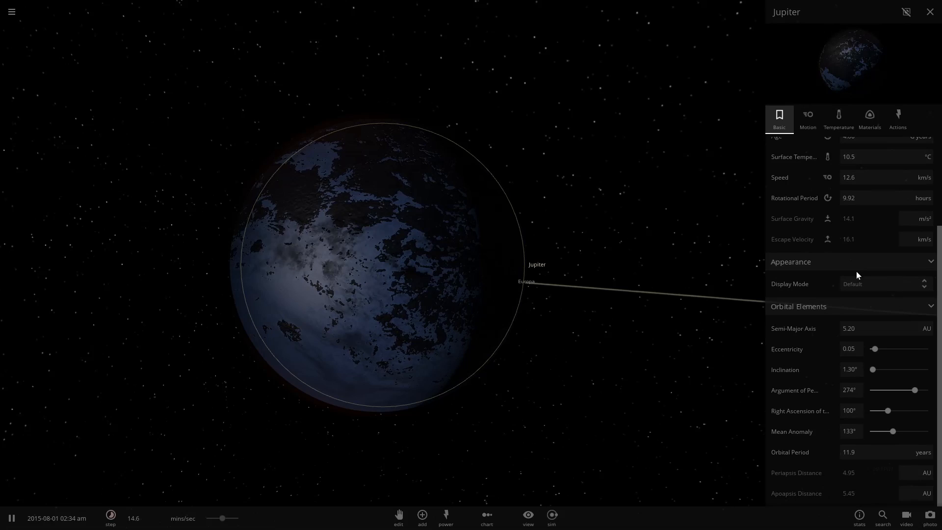
pyautogui.click(838, 119)
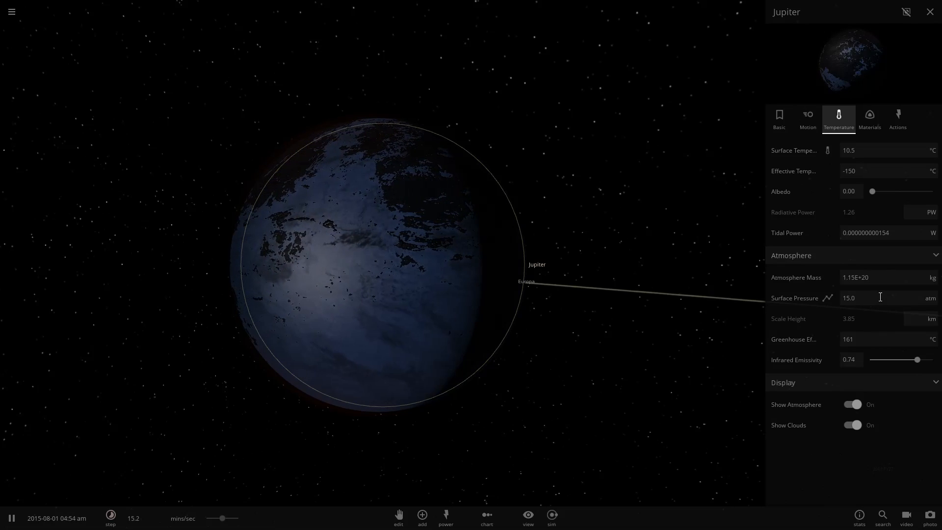
pyautogui.click(871, 297)
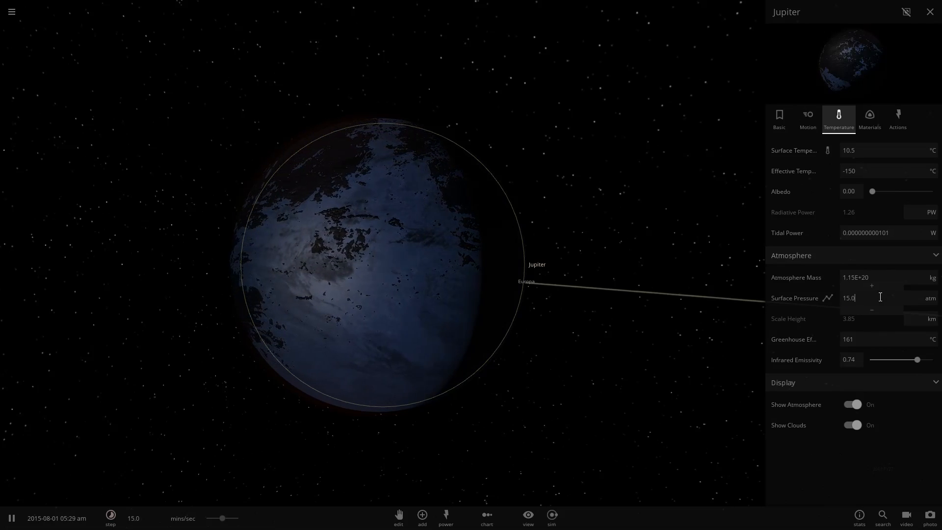
pyautogui.click(931, 299)
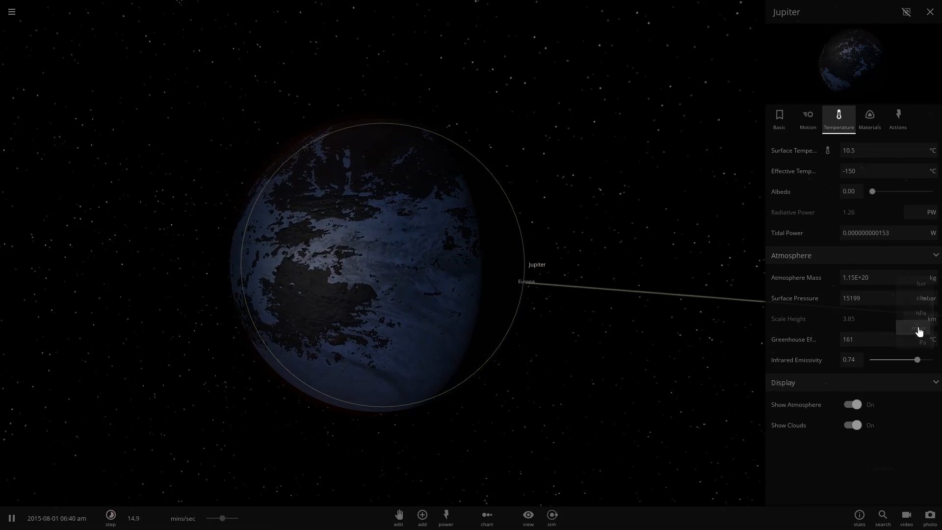
pyautogui.click(808, 118)
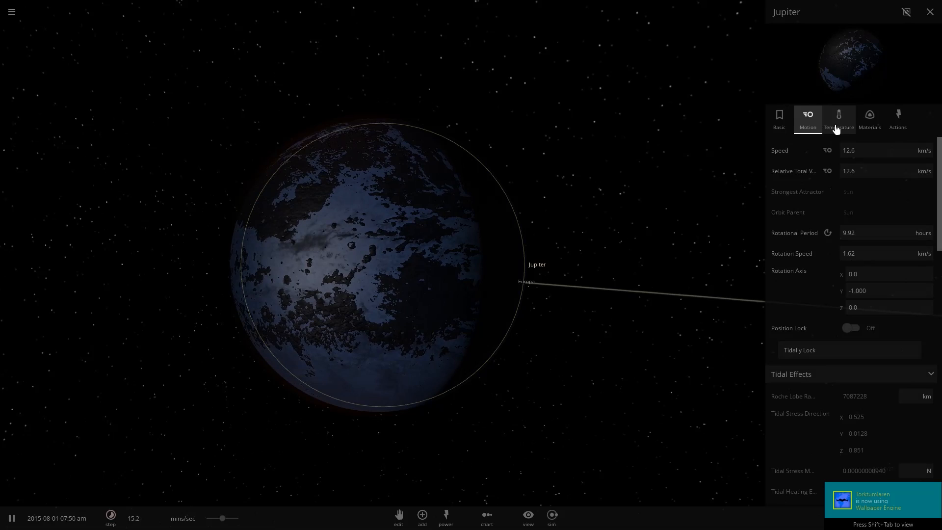
pyautogui.click(869, 117)
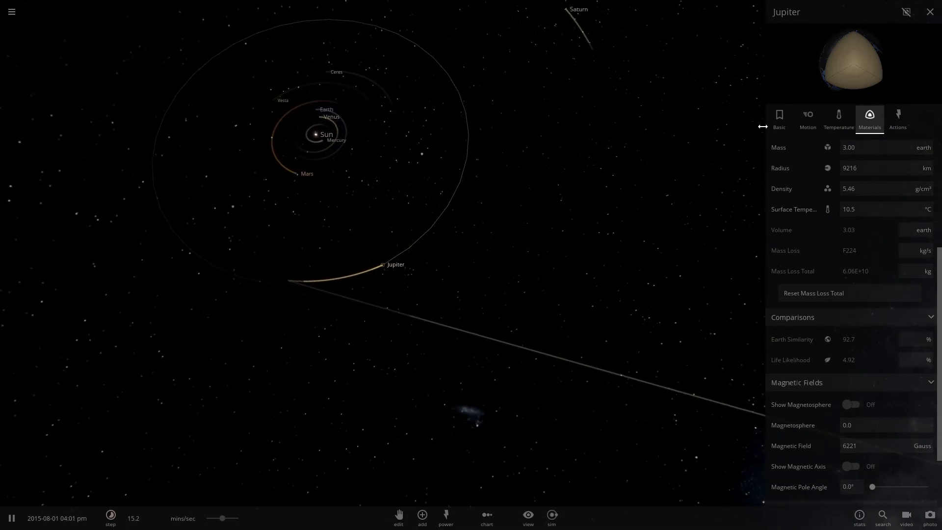
# View Jupiter's orbital elements: 5.20 AU semi-major axis, 0.05 eccentricity, 11.9-year period
pyautogui.click(778, 118)
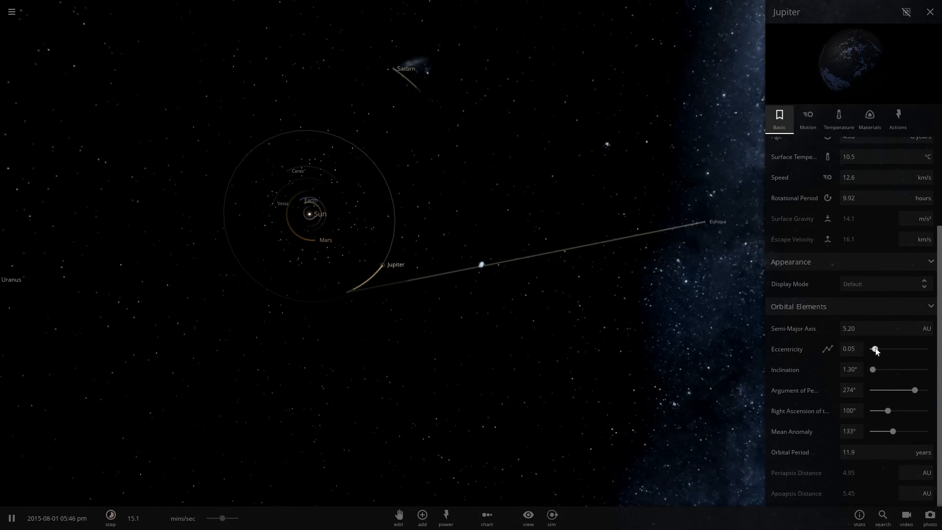
# Set eccentricity to 0.03, sweep argument of periapsis back to zero and rotate the node's right ascension
pyautogui.moveTo(876, 348); pyautogui.dragTo(874, 349)
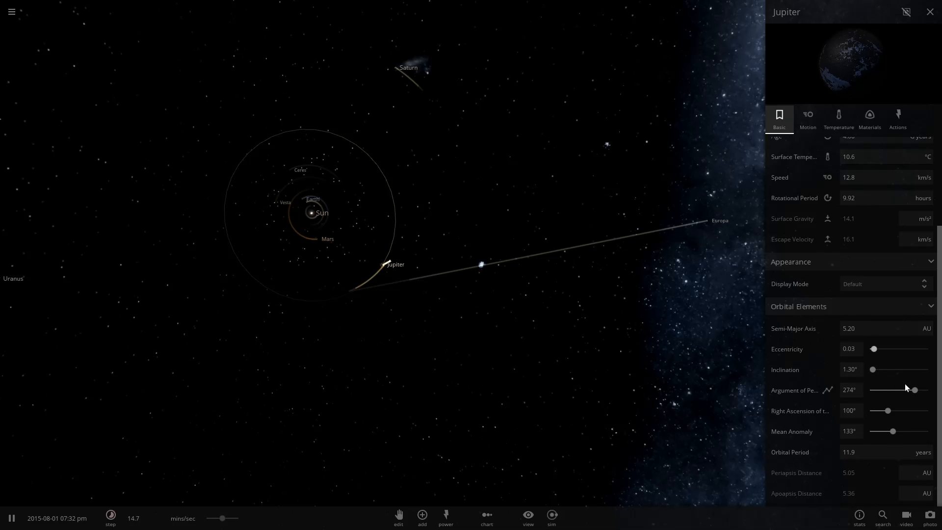
pyautogui.moveTo(914, 389); pyautogui.dragTo(907, 389)
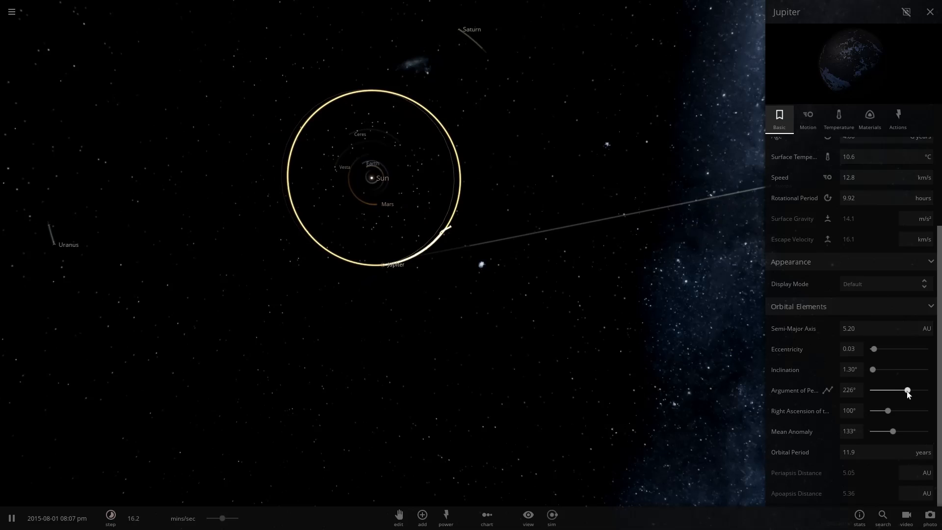
pyautogui.moveTo(907, 389); pyautogui.dragTo(928, 389)
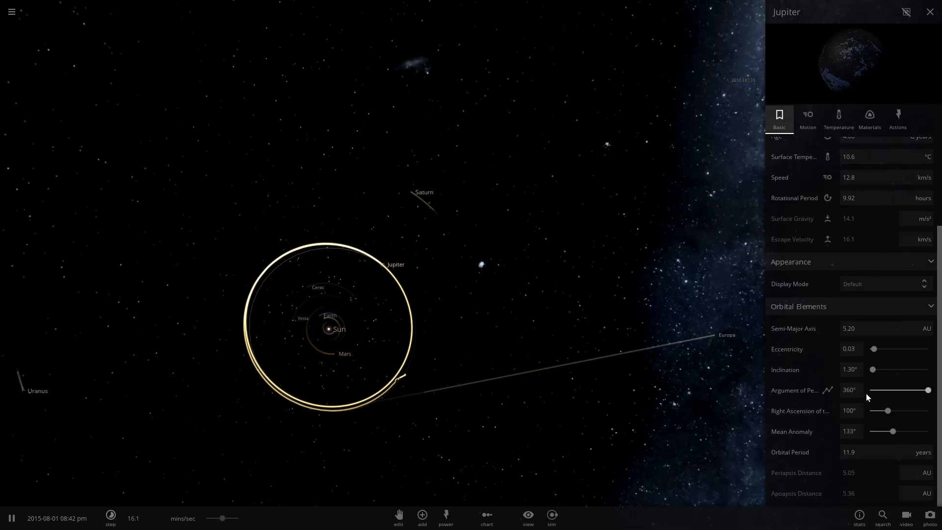
pyautogui.moveTo(920, 389); pyautogui.dragTo(872, 389)
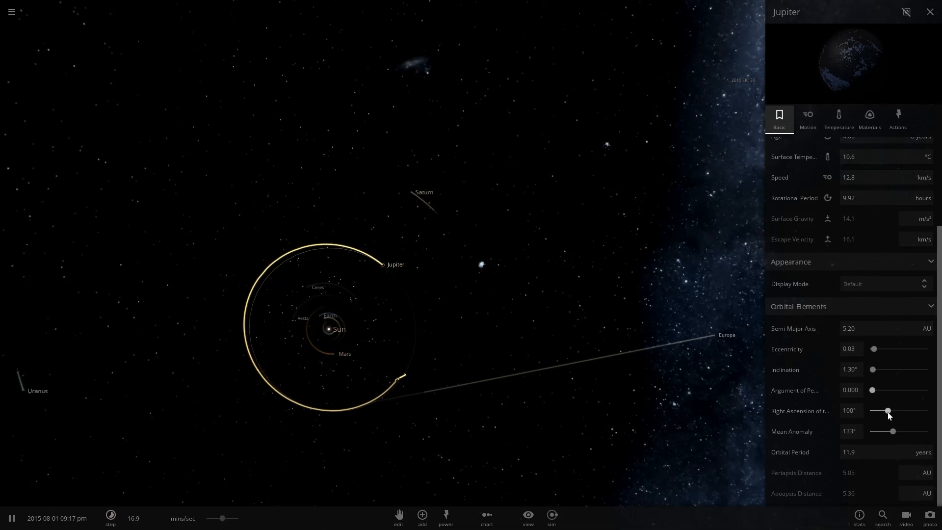
pyautogui.moveTo(888, 411); pyautogui.dragTo(909, 411)
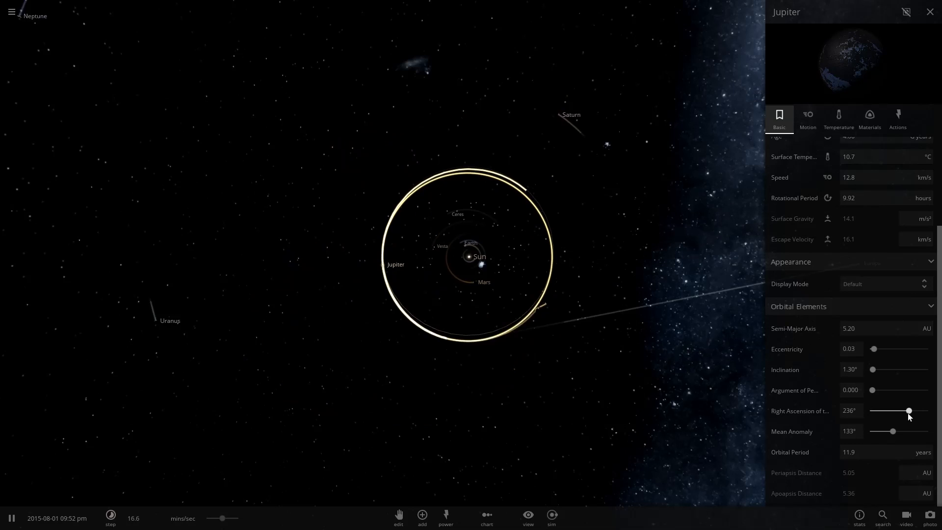
pyautogui.moveTo(908, 410); pyautogui.dragTo(915, 410)
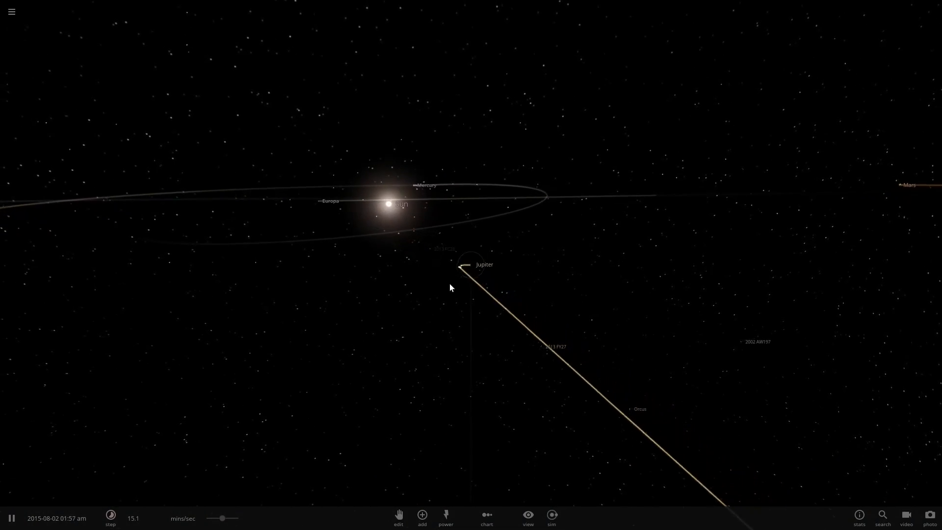
pyautogui.click(465, 267)
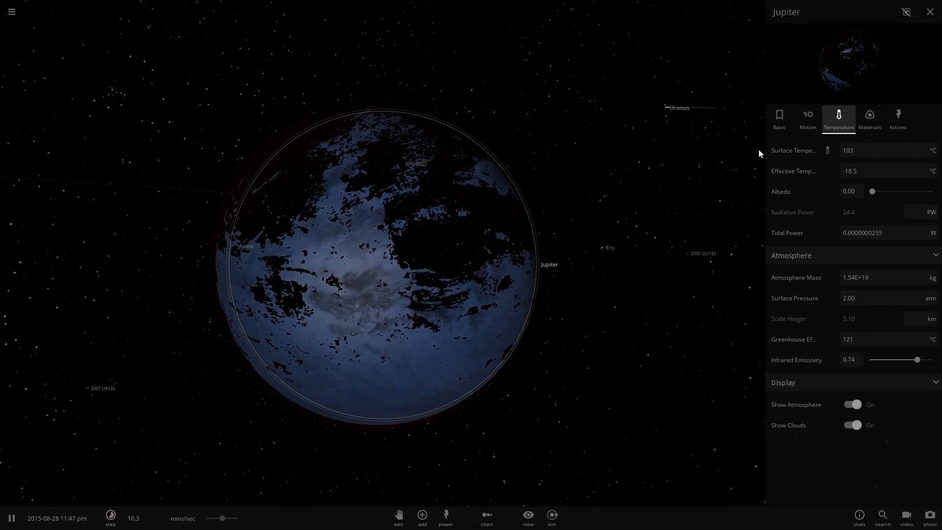
# Raise Jupiter's albedo to about 0.65 so its surface settles near 17.3 °C
pyautogui.moveTo(871, 192); pyautogui.dragTo(884, 191)
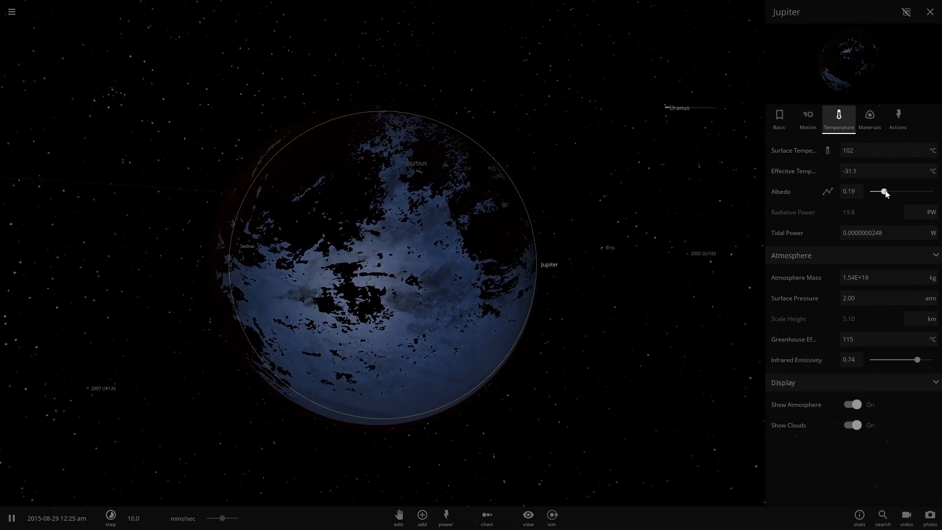
pyautogui.moveTo(884, 193); pyautogui.dragTo(891, 192)
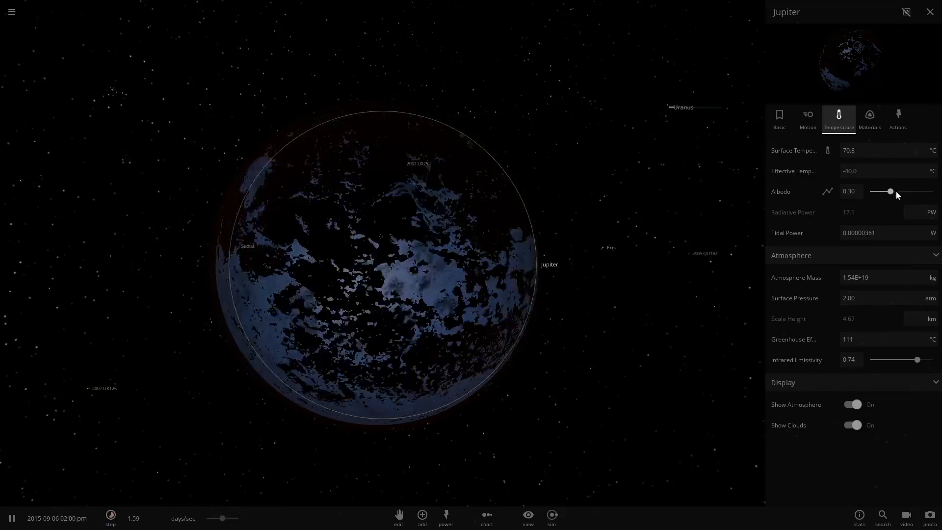
pyautogui.moveTo(892, 191); pyautogui.dragTo(903, 192)
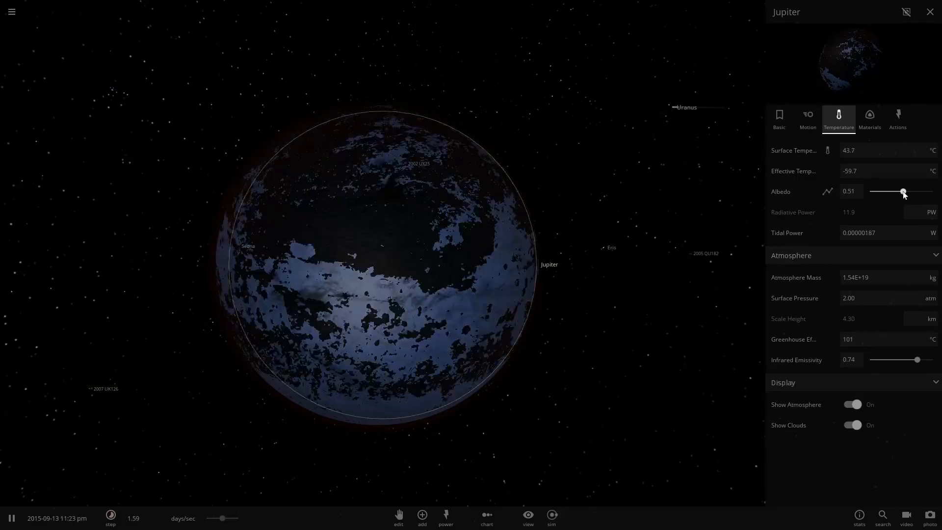
pyautogui.moveTo(903, 194); pyautogui.dragTo(910, 194)
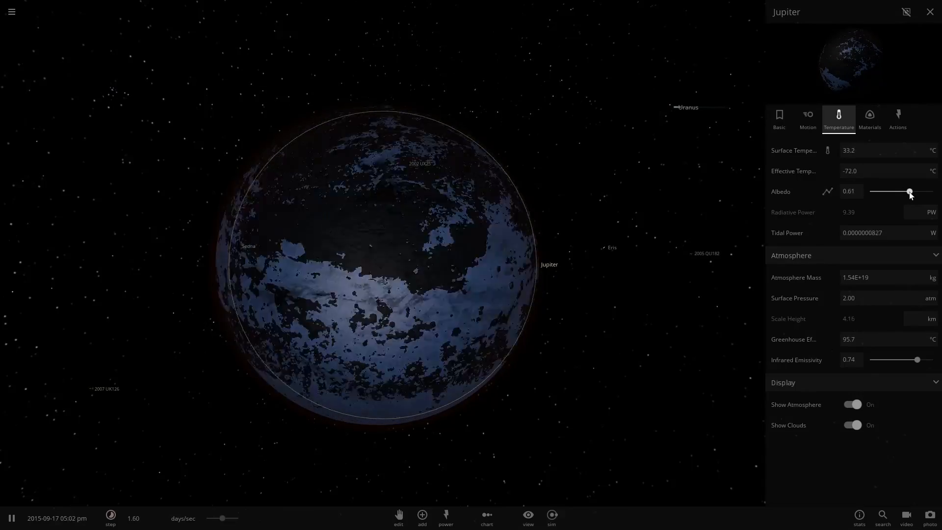
pyautogui.moveTo(909, 191); pyautogui.dragTo(914, 192)
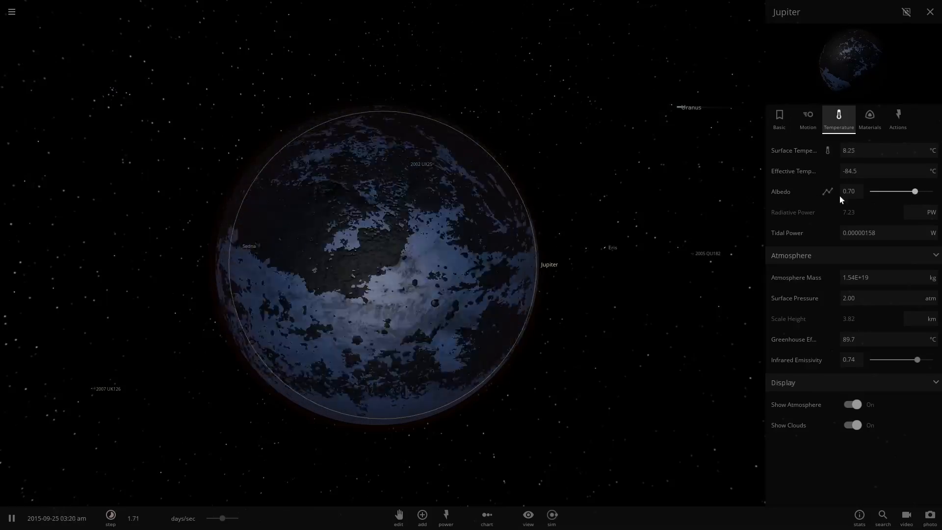
pyautogui.moveTo(915, 191); pyautogui.dragTo(914, 191)
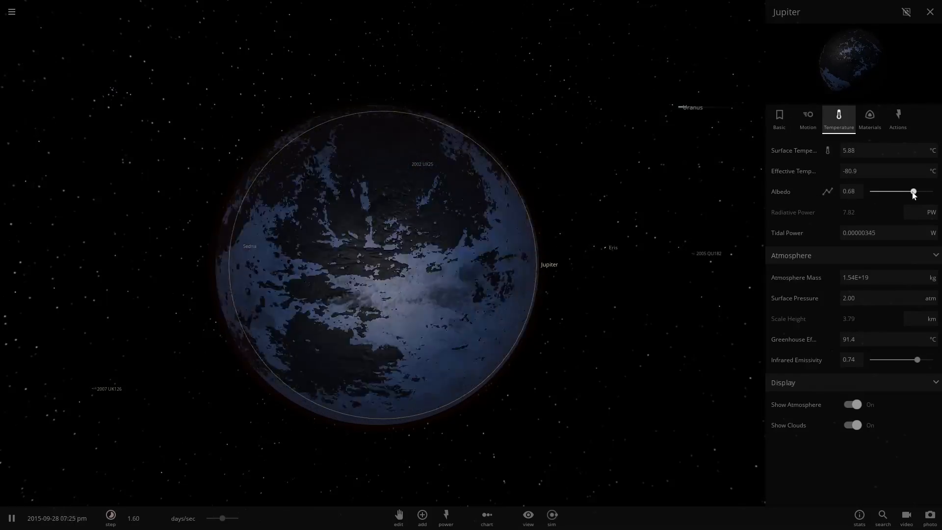
pyautogui.moveTo(914, 191); pyautogui.dragTo(909, 192)
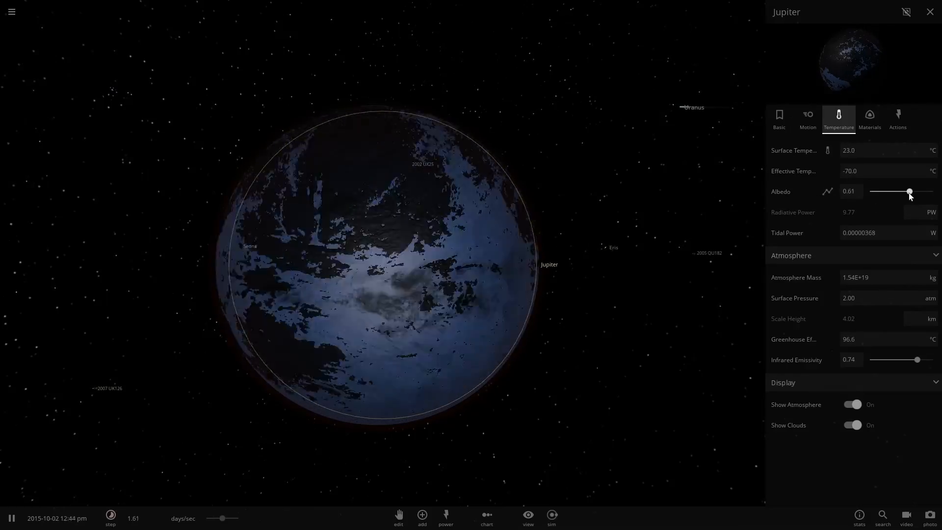
pyautogui.moveTo(909, 191); pyautogui.dragTo(912, 192)
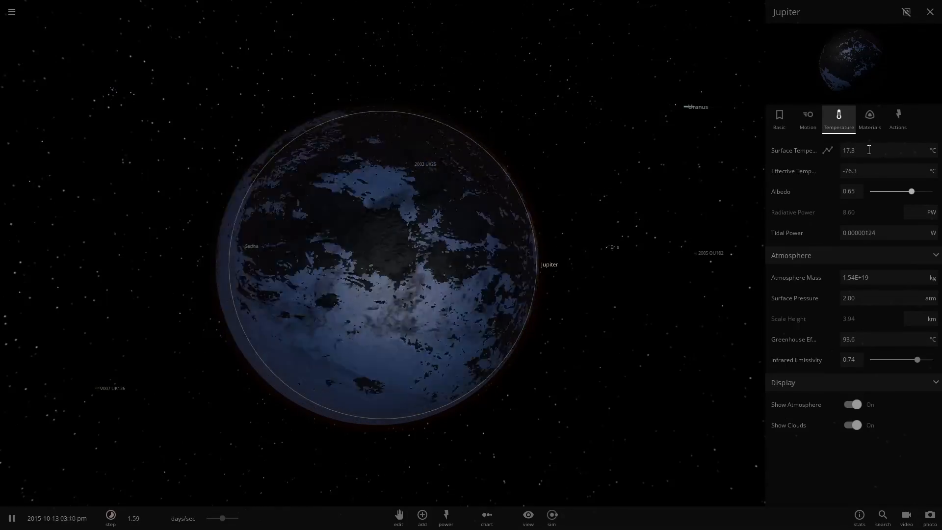
pyautogui.click(931, 12)
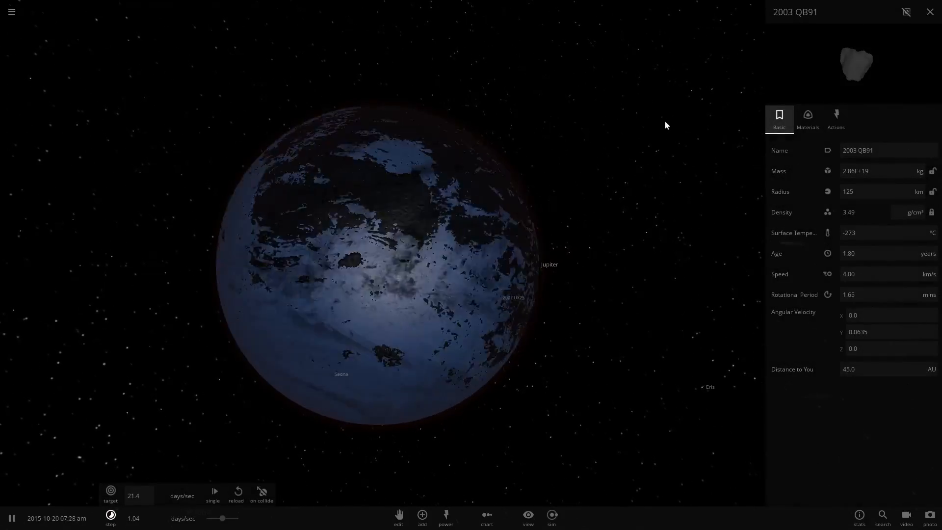
# Reselect Jupiter and review its Materials comparisons: 93.2% Earth similarity, 33.4% life likelihood
pyautogui.click(930, 12)
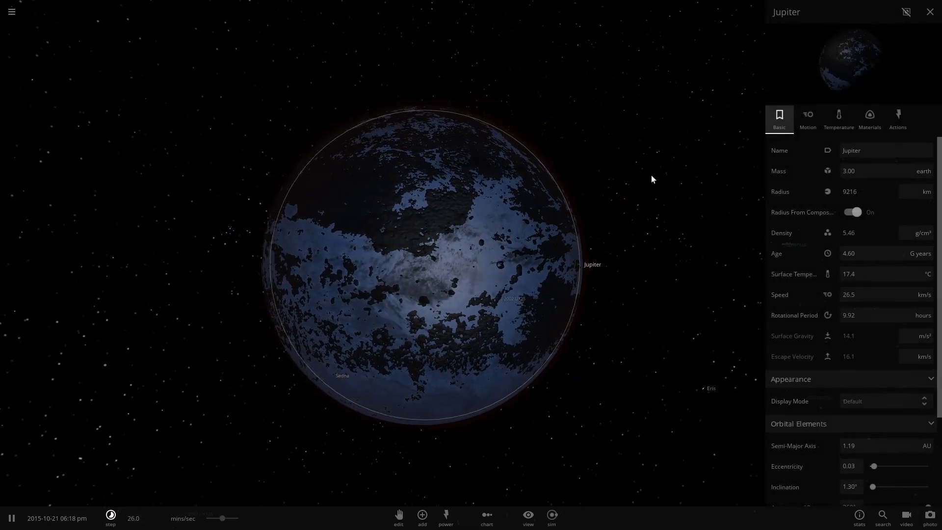
pyautogui.click(870, 119)
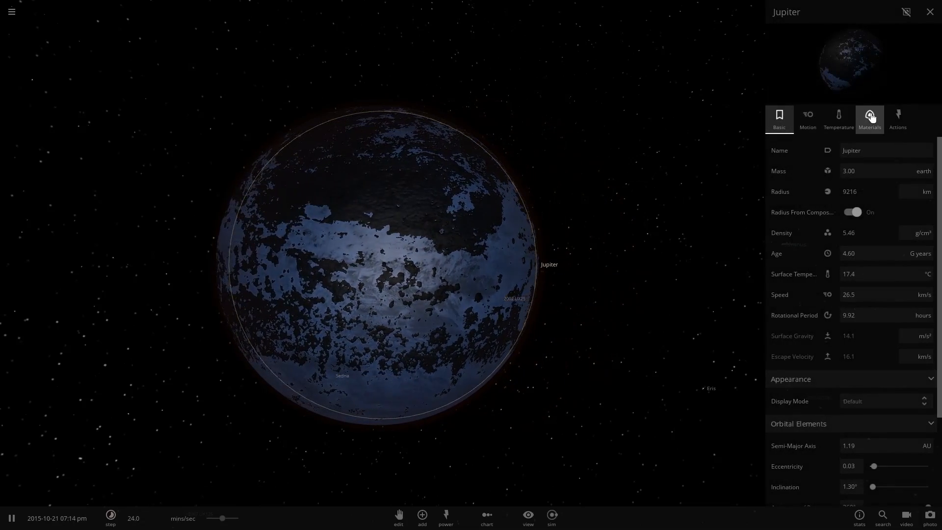
pyautogui.click(870, 119)
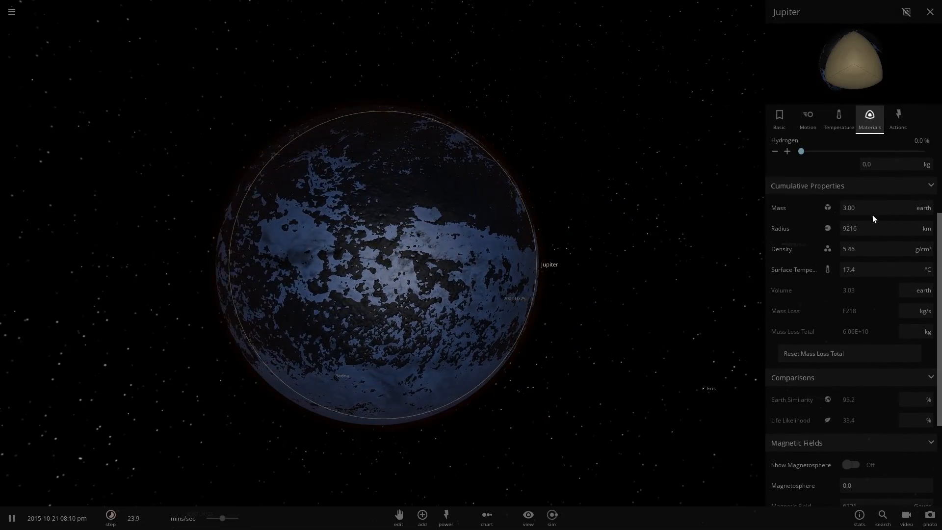
pyautogui.scroll(-3)
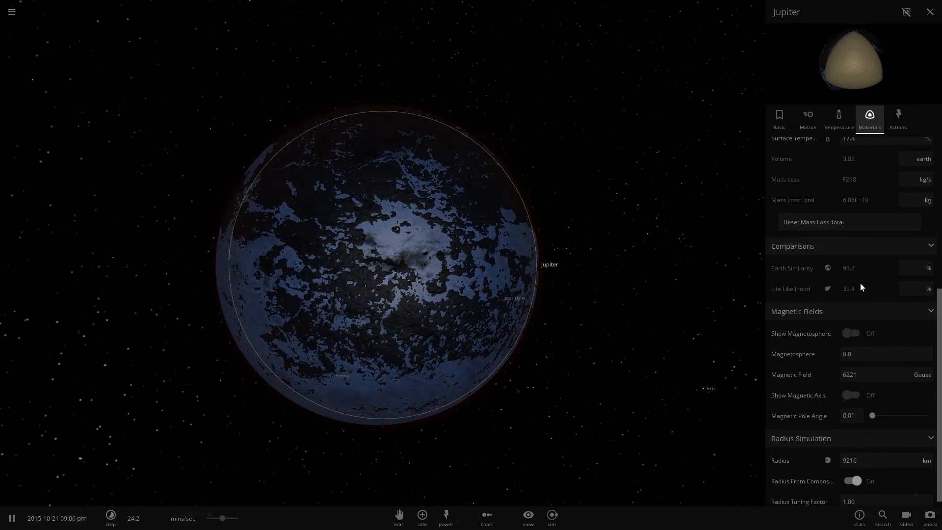